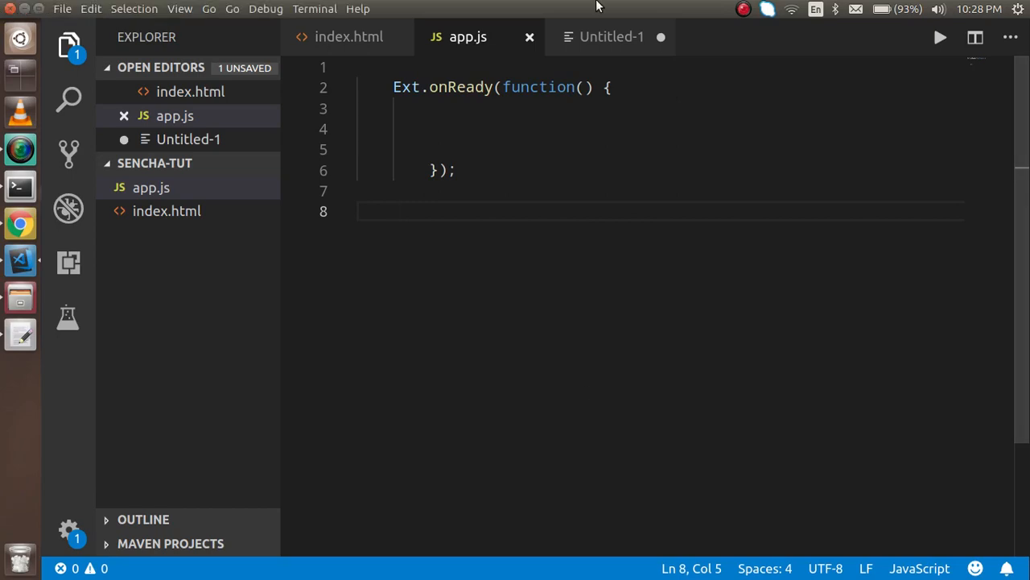
- Review the to-do notes and the CDN script includes in index.html before editing app.js
left_click(612, 35)
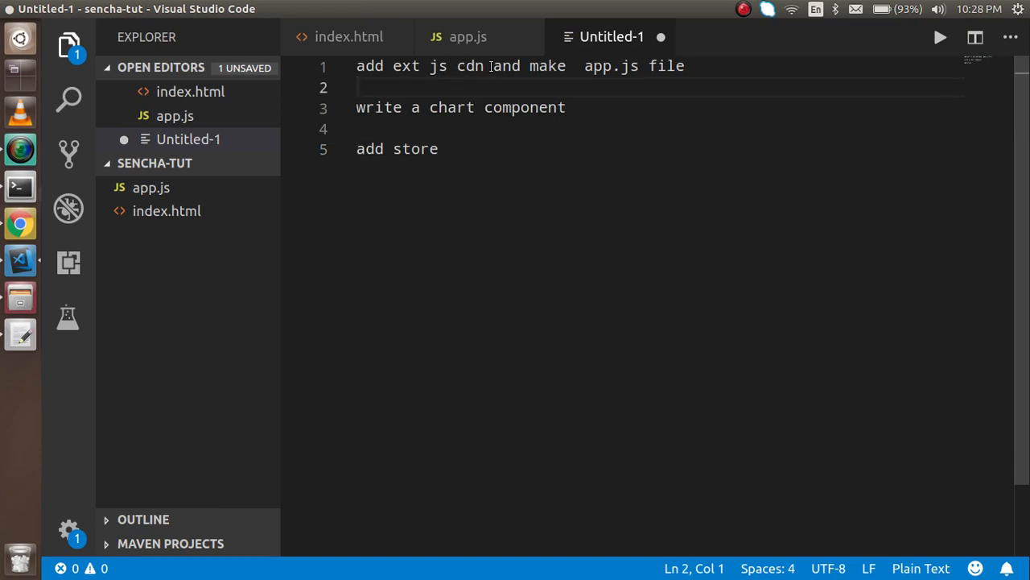
double_click(506, 66)
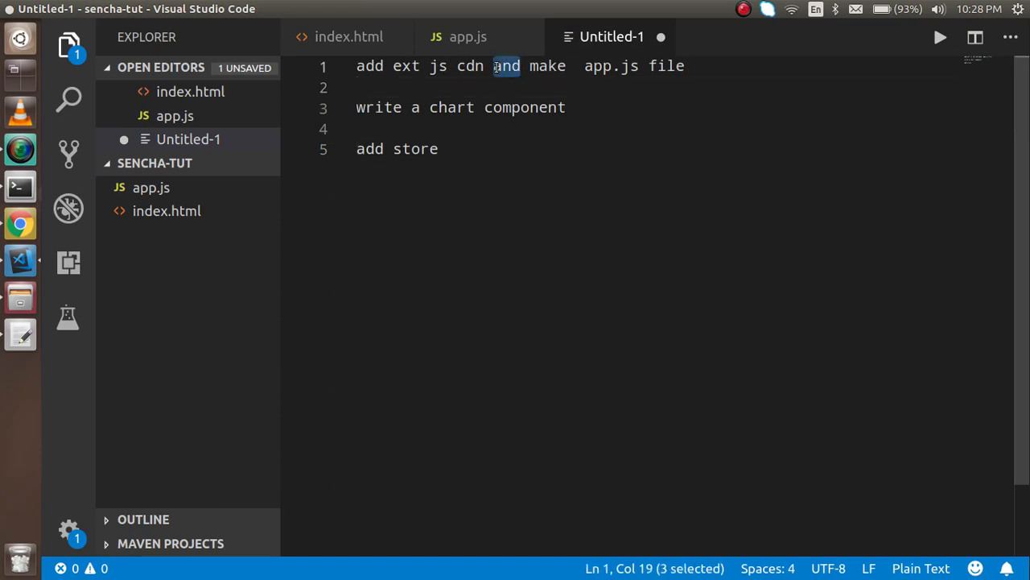
left_click(496, 66)
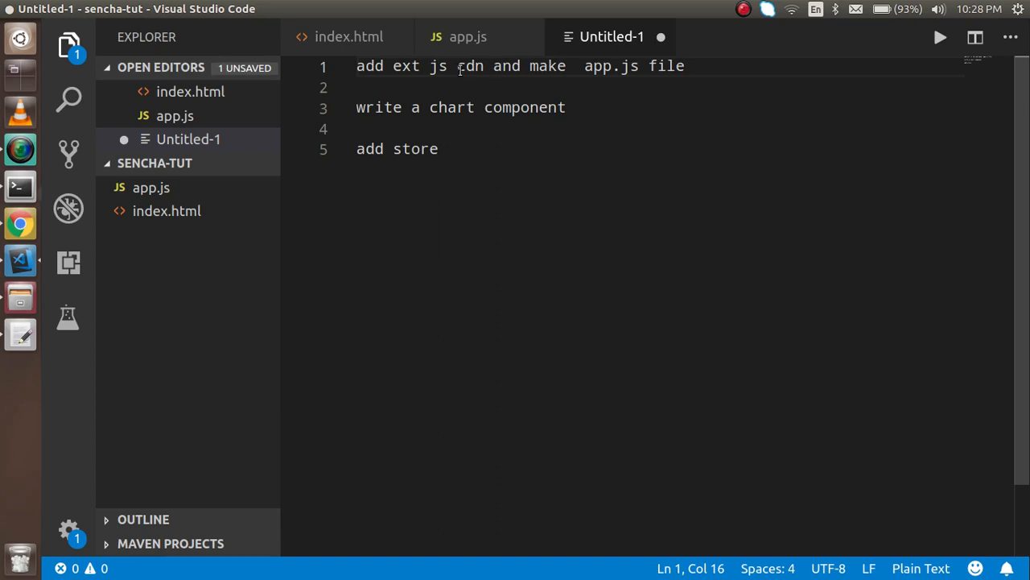
left_click(347, 36)
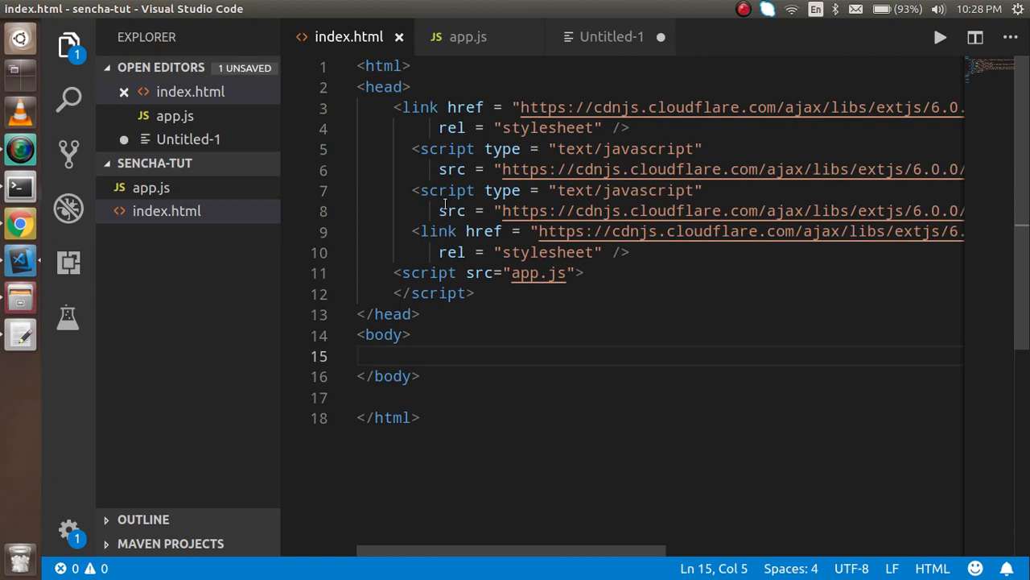
left_click(612, 36)
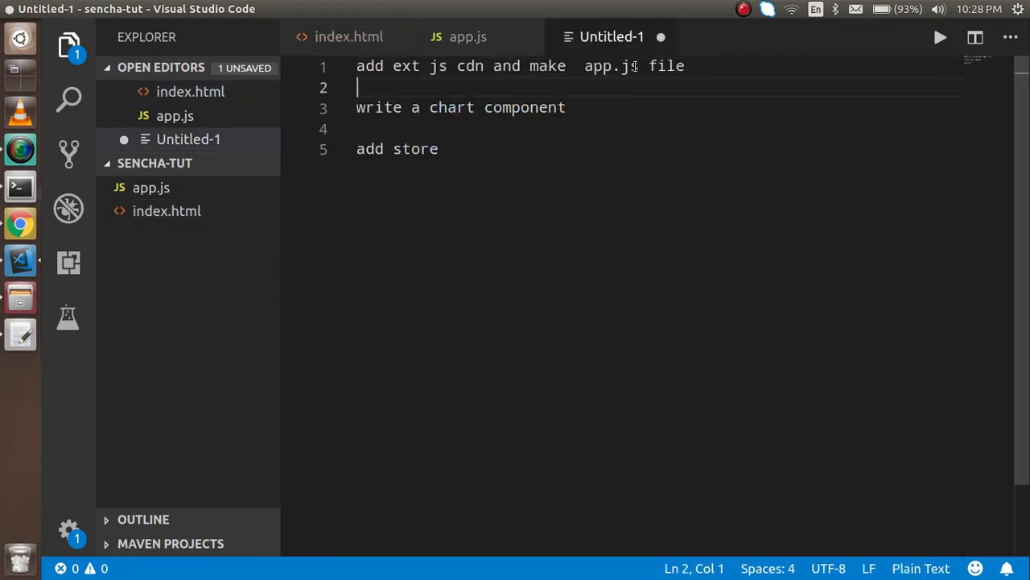
left_click(467, 36)
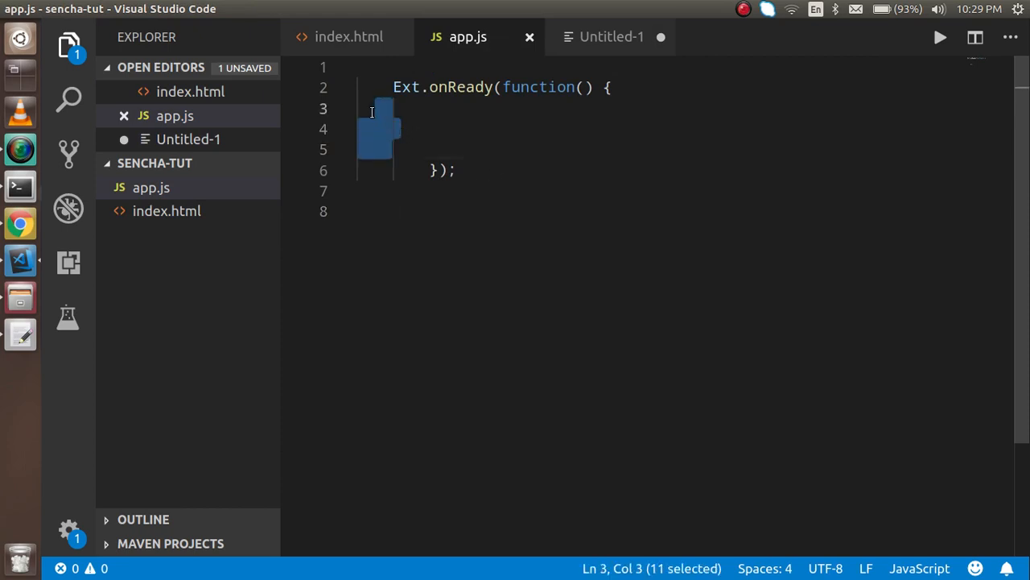
- Remove the extra blank lines inside the Ext.onReady body, rechecking notes and index.html
key("Delete")
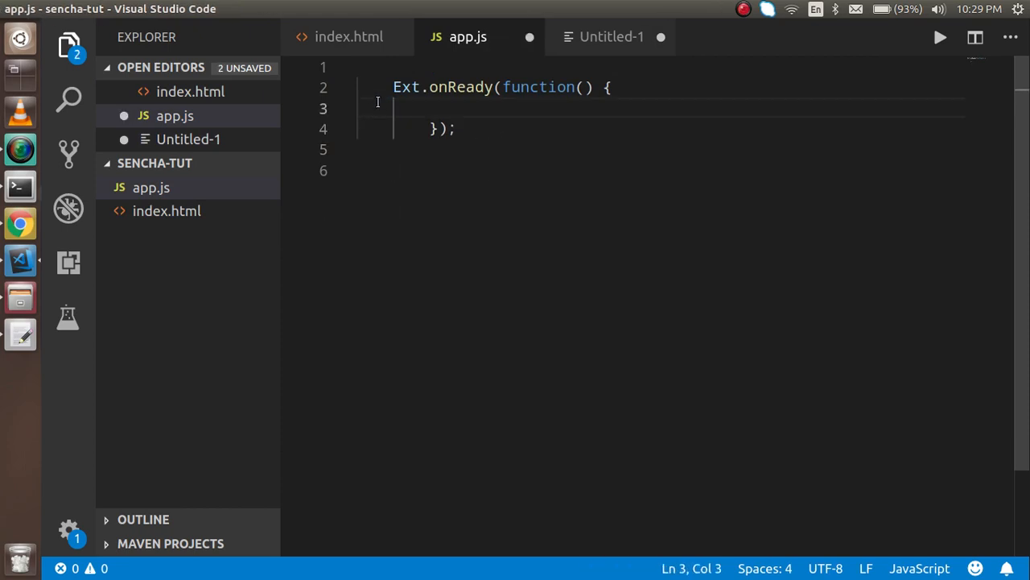
left_click(348, 35)
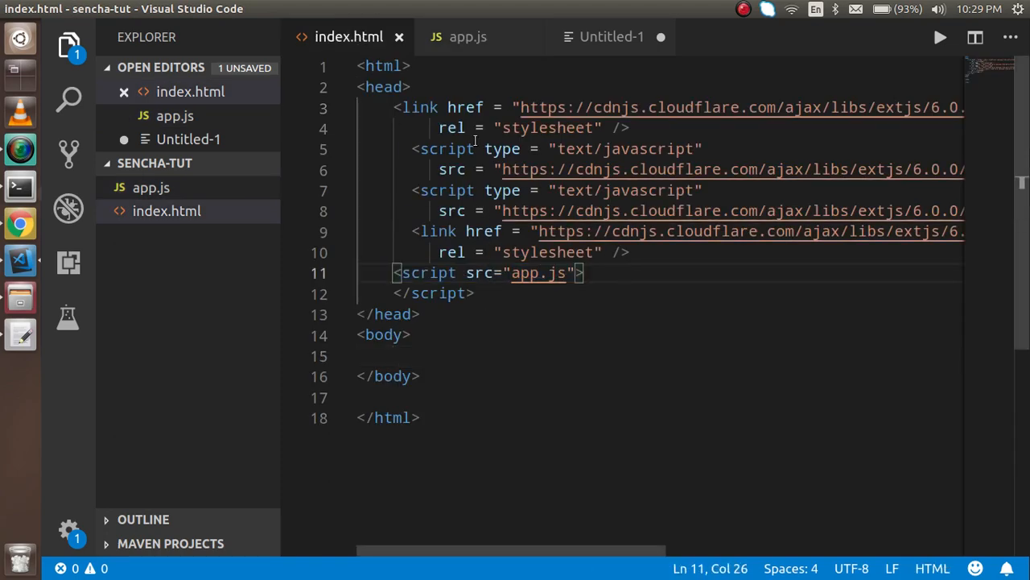
left_click(612, 35)
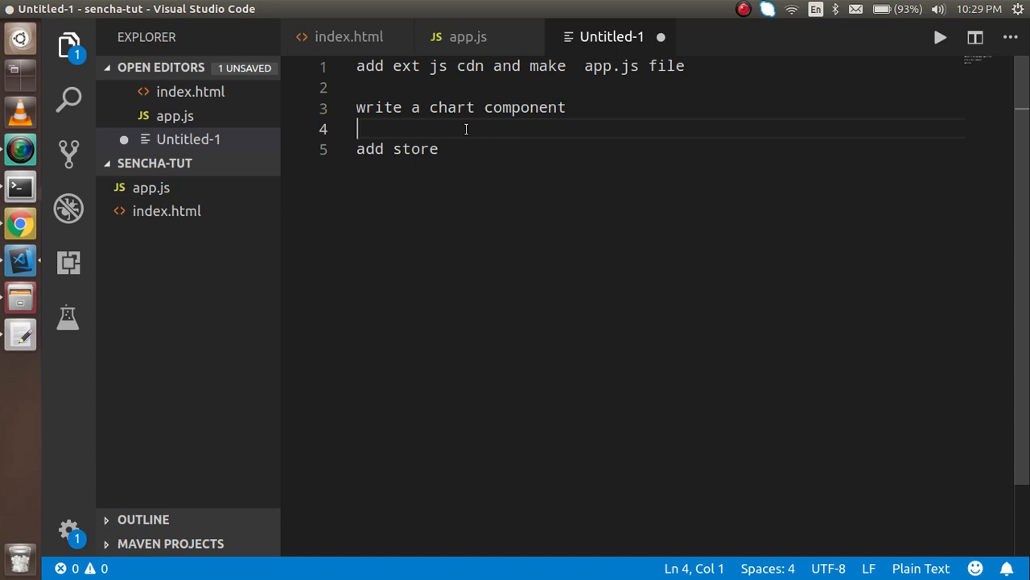
left_click(348, 35)
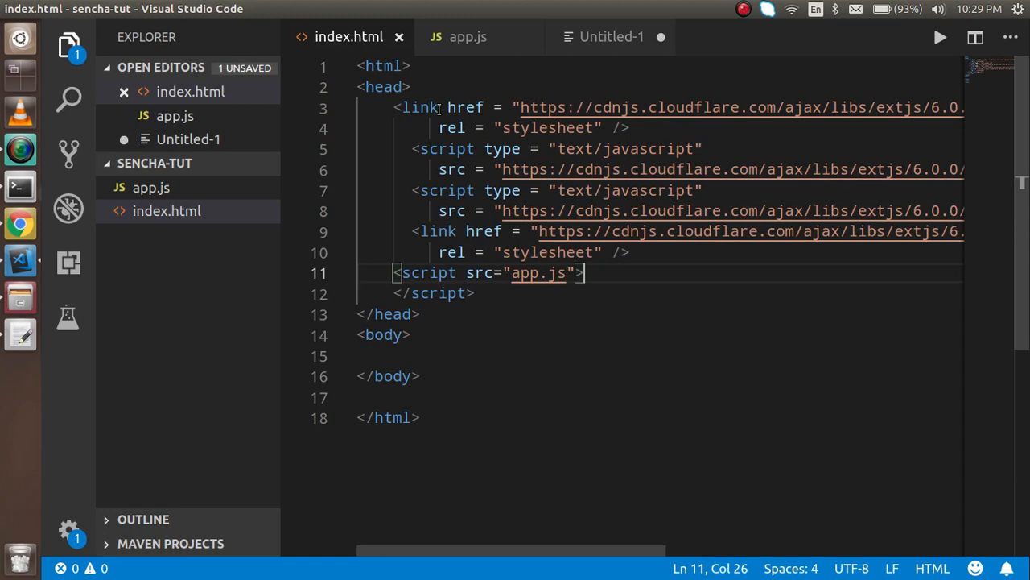
left_click(467, 35)
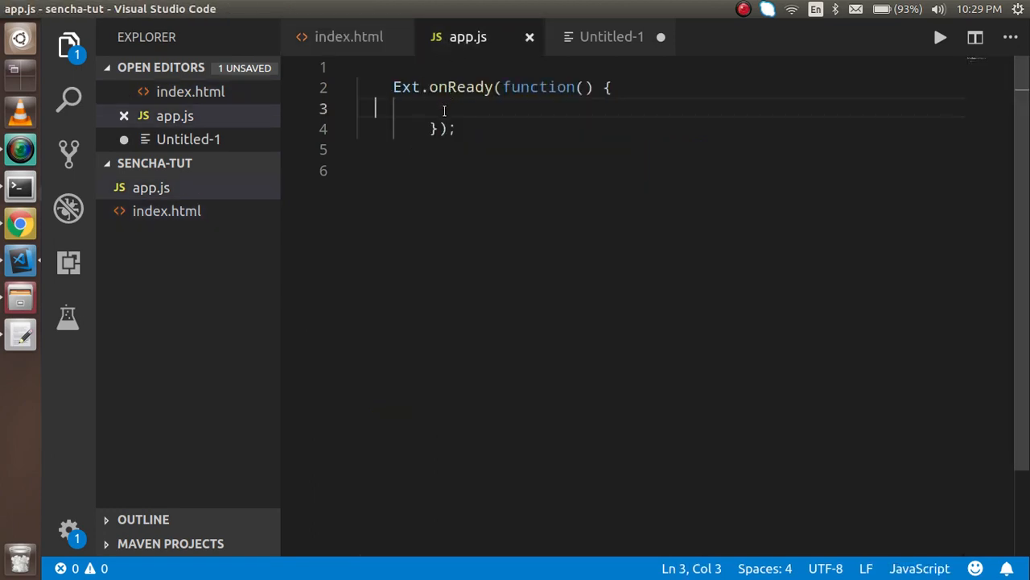
- Write Ext.create('Ext.chart.CartesianChart', { }) inside the onReady function
type("E")
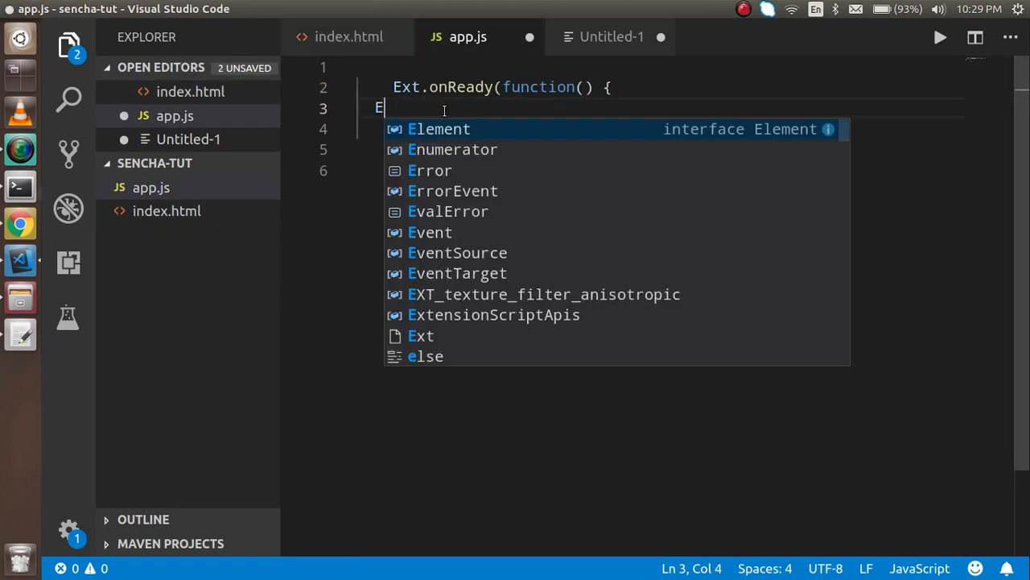
type("xt.cre")
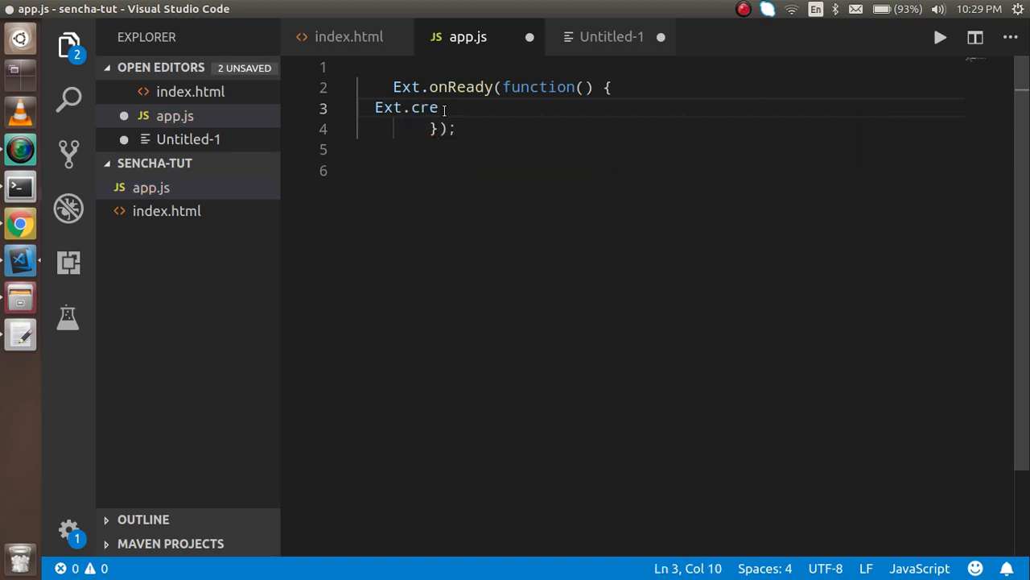
type("ate")
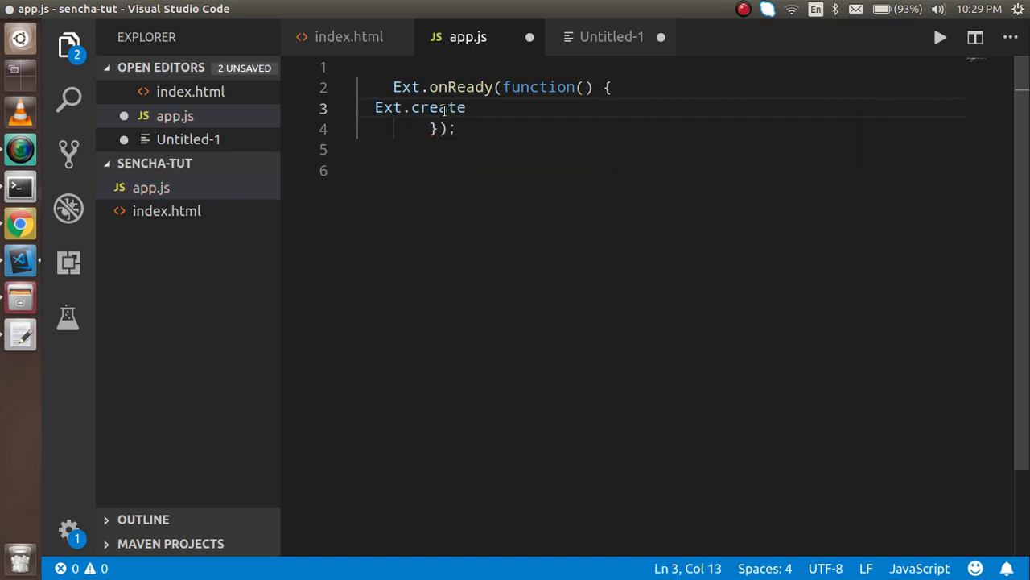
type("()")
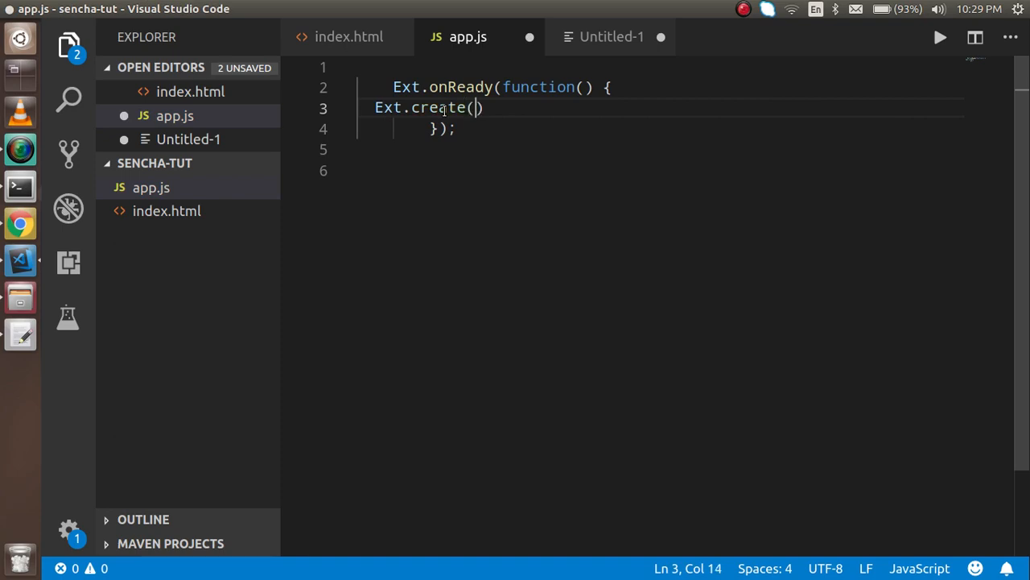
type("''")
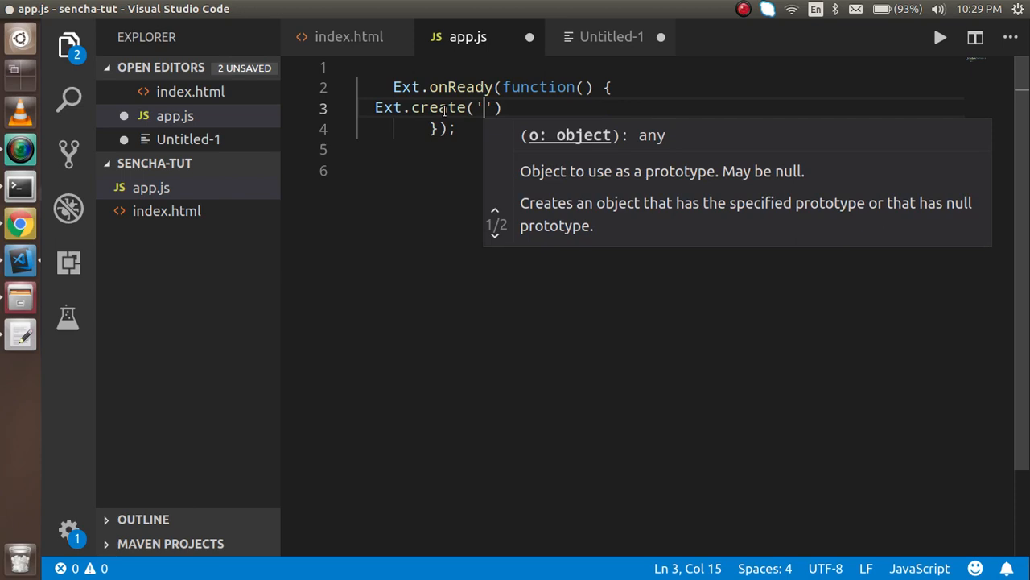
type("Ext.")
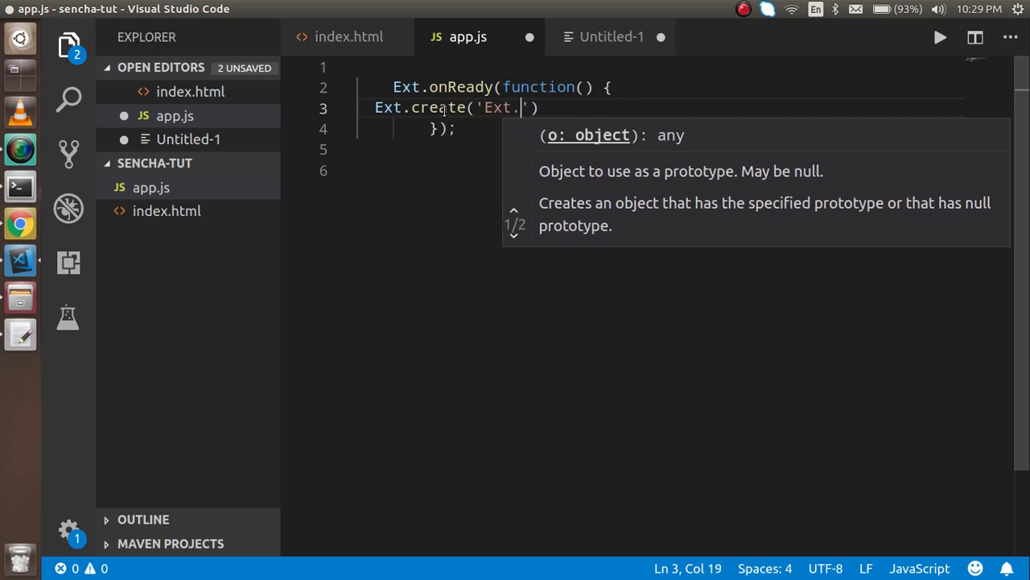
type("chart.")
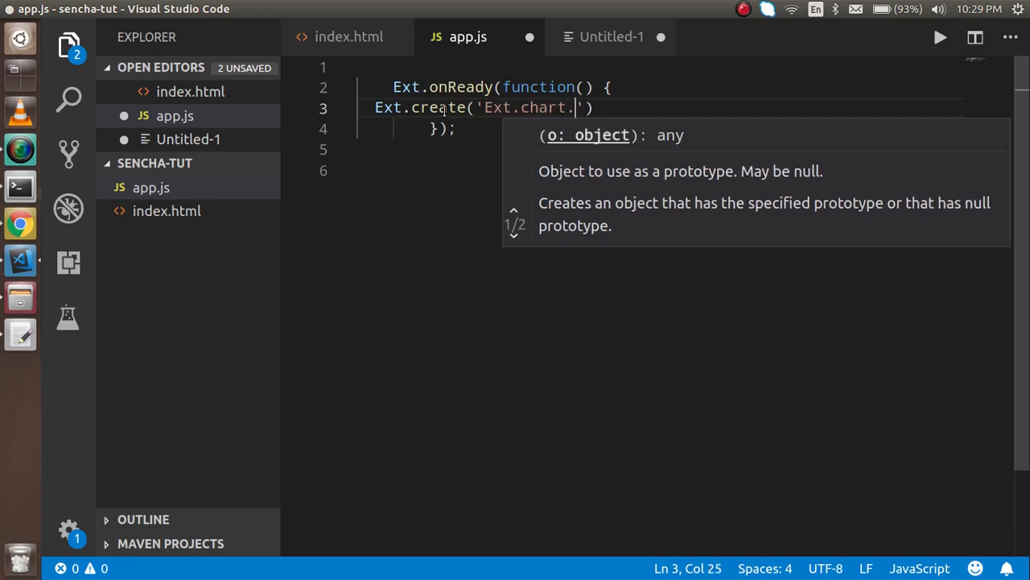
type("CartesianChart")
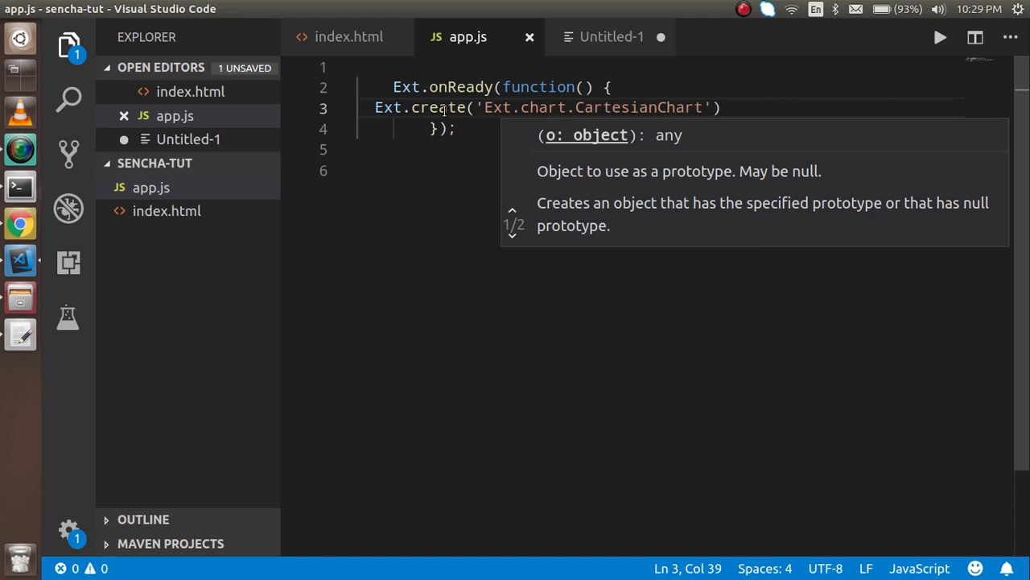
type(")")
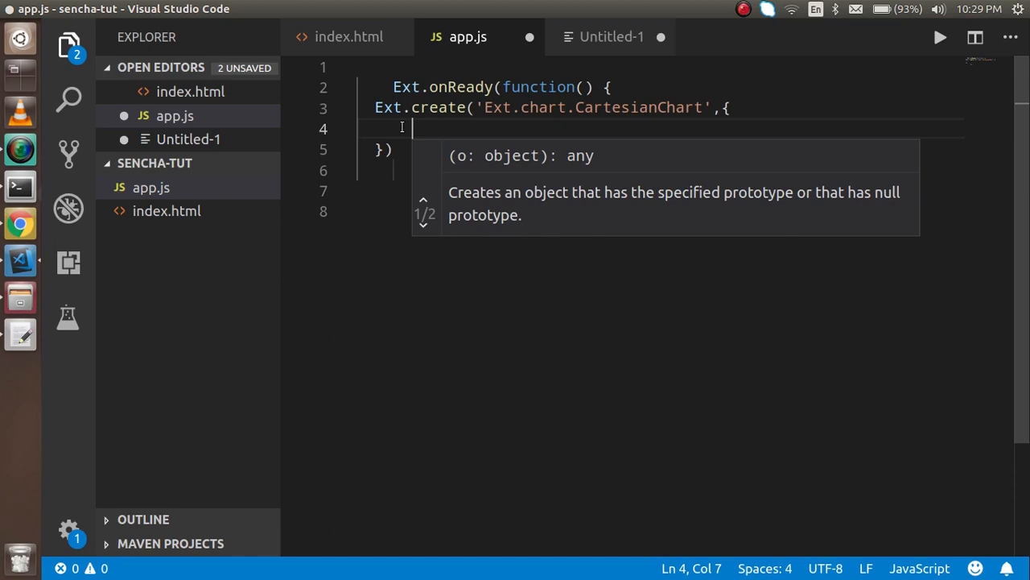
- Add renderTo: document.body and a width setting to the chart config
type("render")
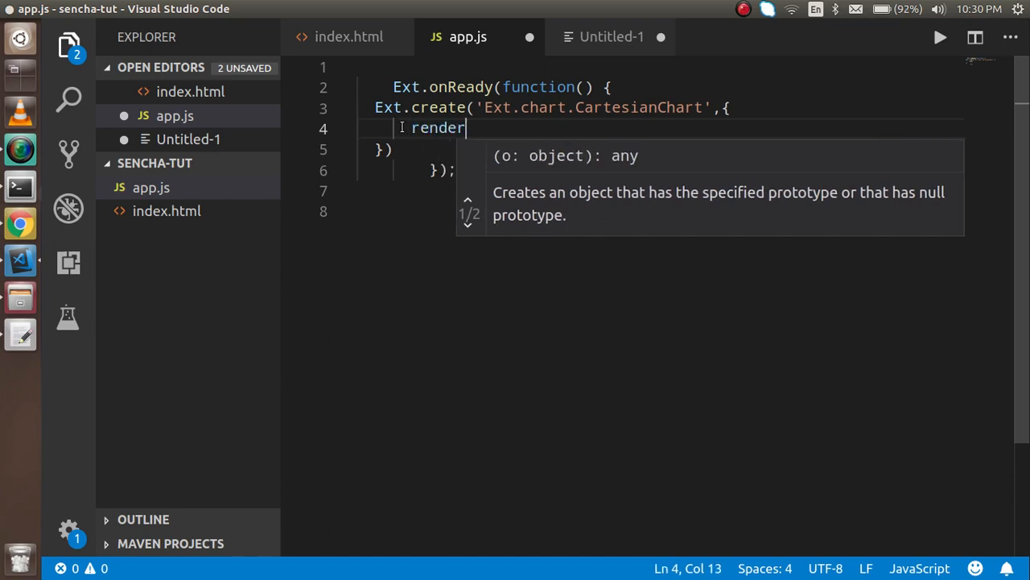
type("To")
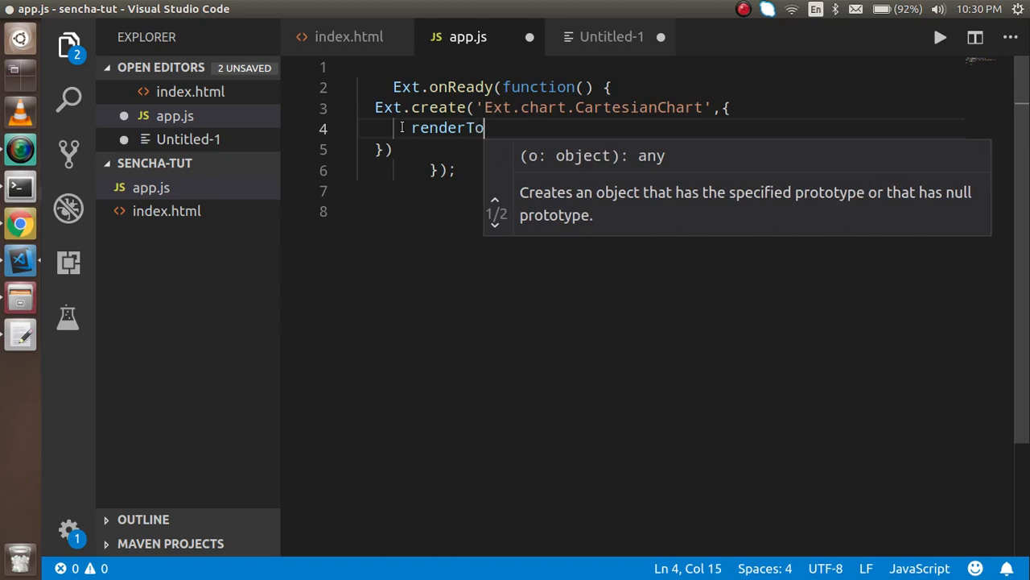
type(":")
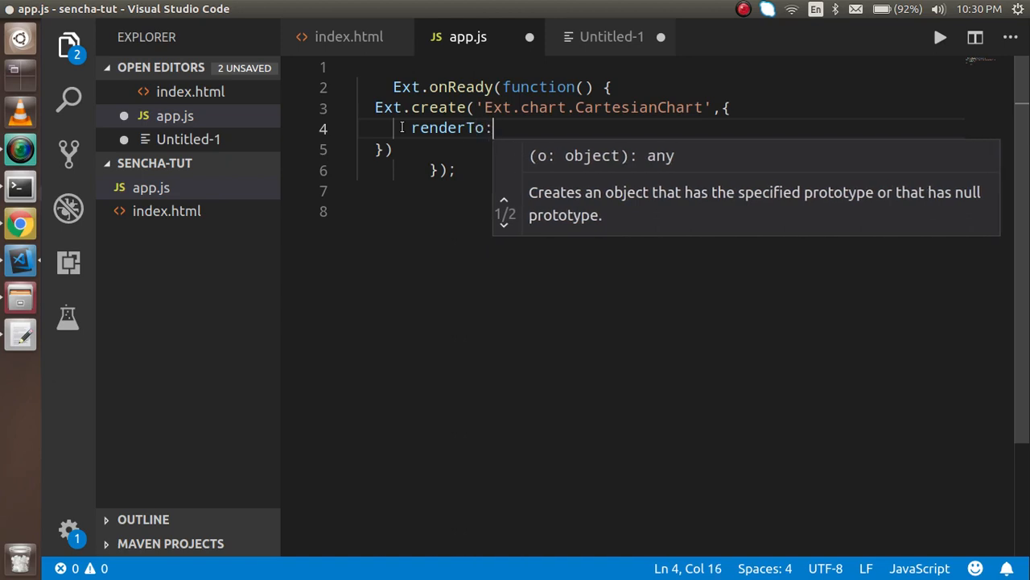
type("document")
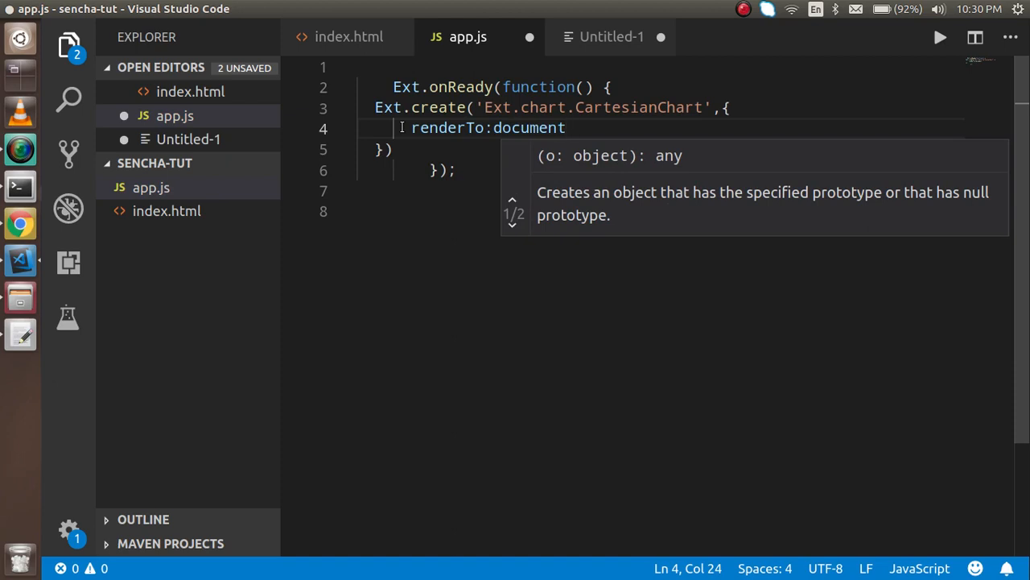
type(".d")
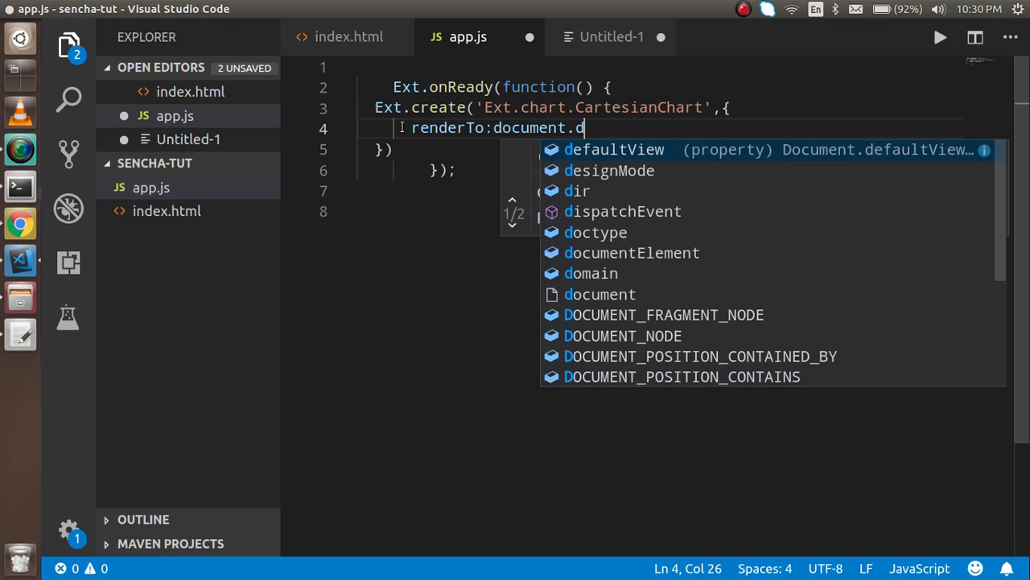
key("Backspace")
type("wid")
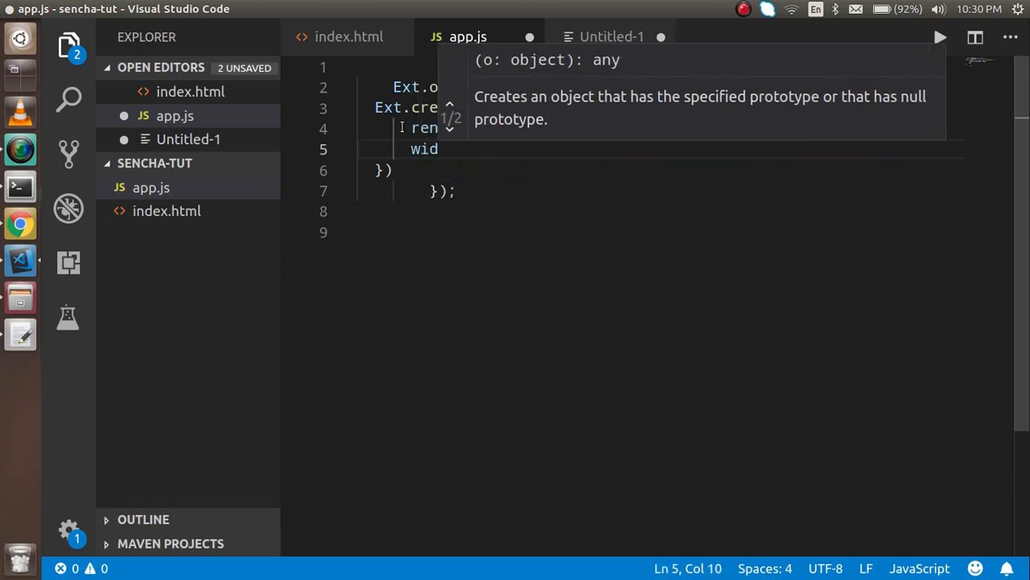
type("th")
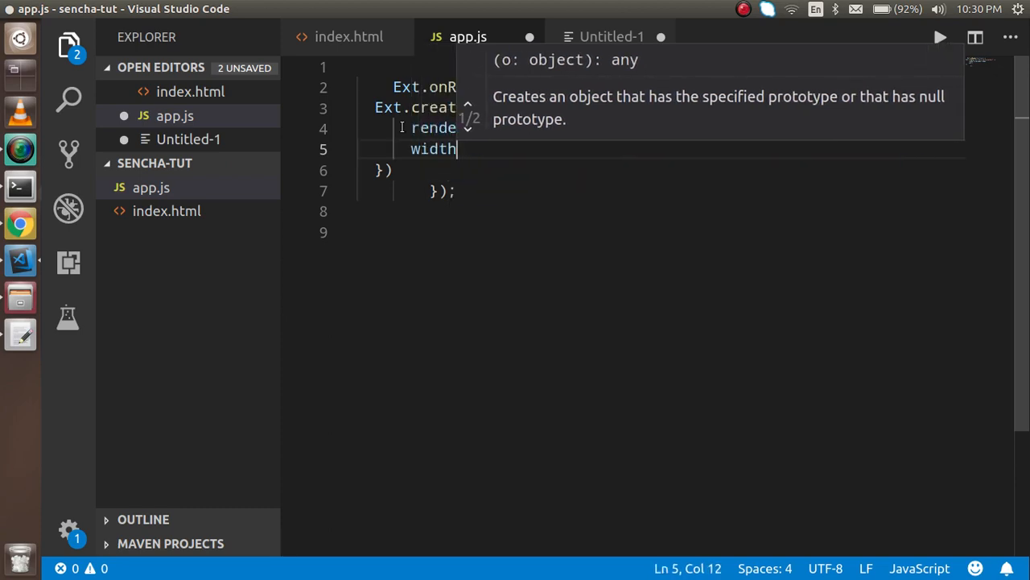
type(":600")
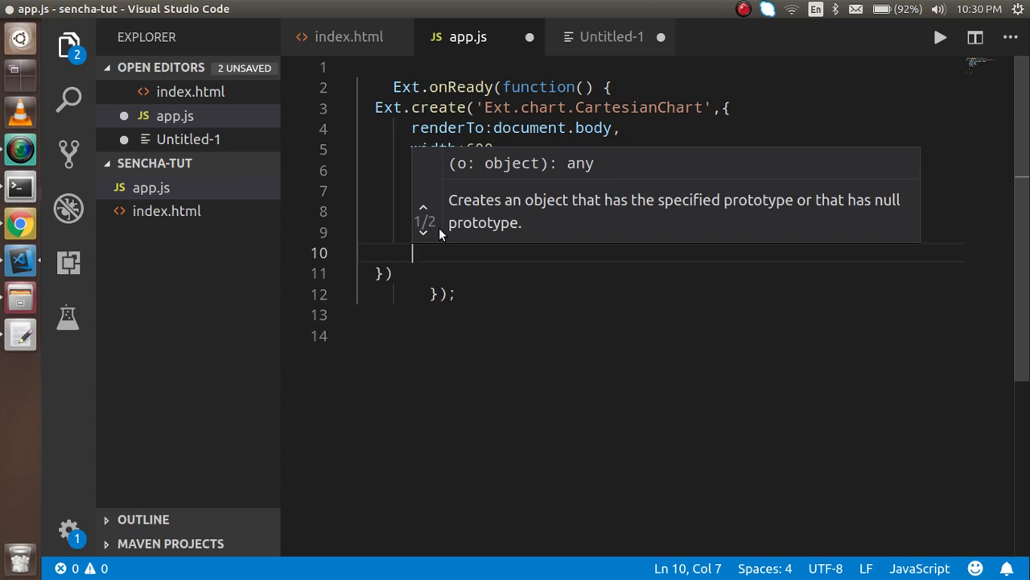
- Start an axes array containing a first axis object with type 'numeric'
type("a")
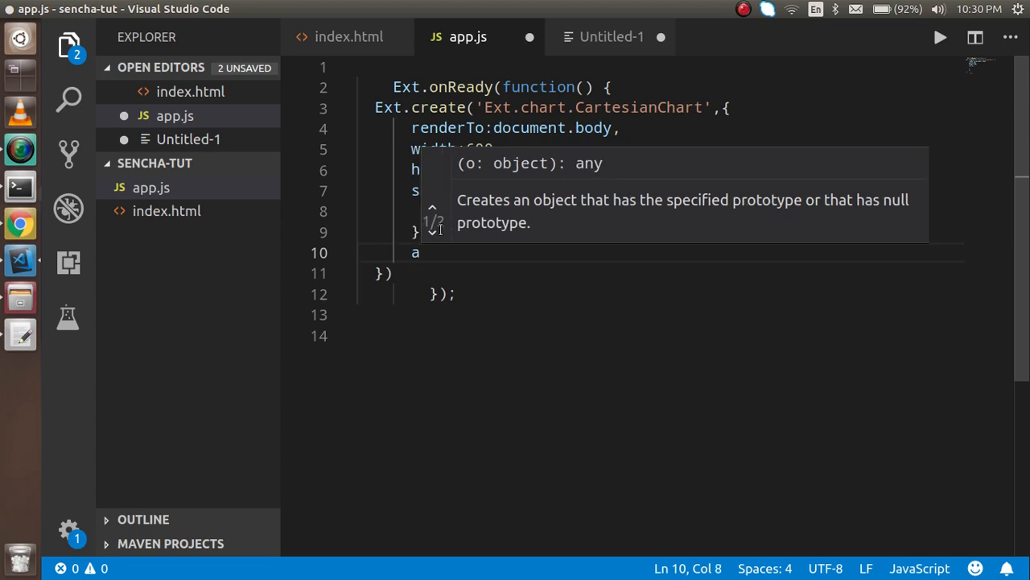
type("xes:")
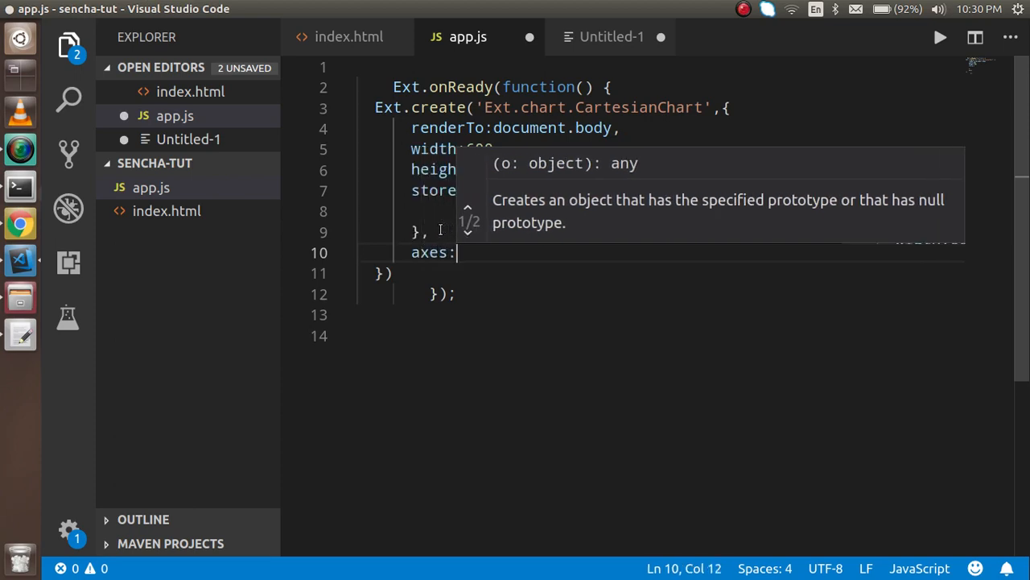
type("[")
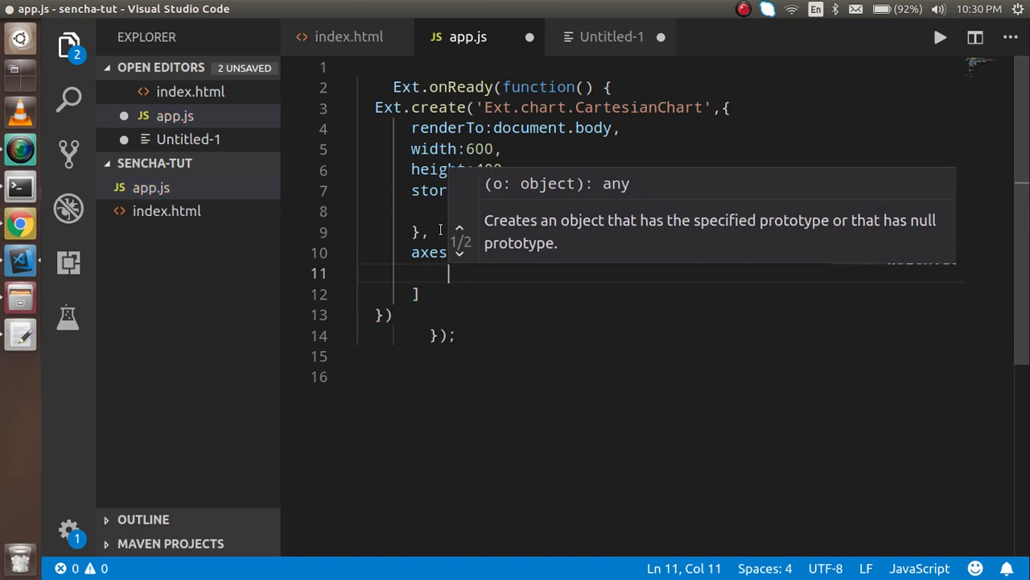
type("type")
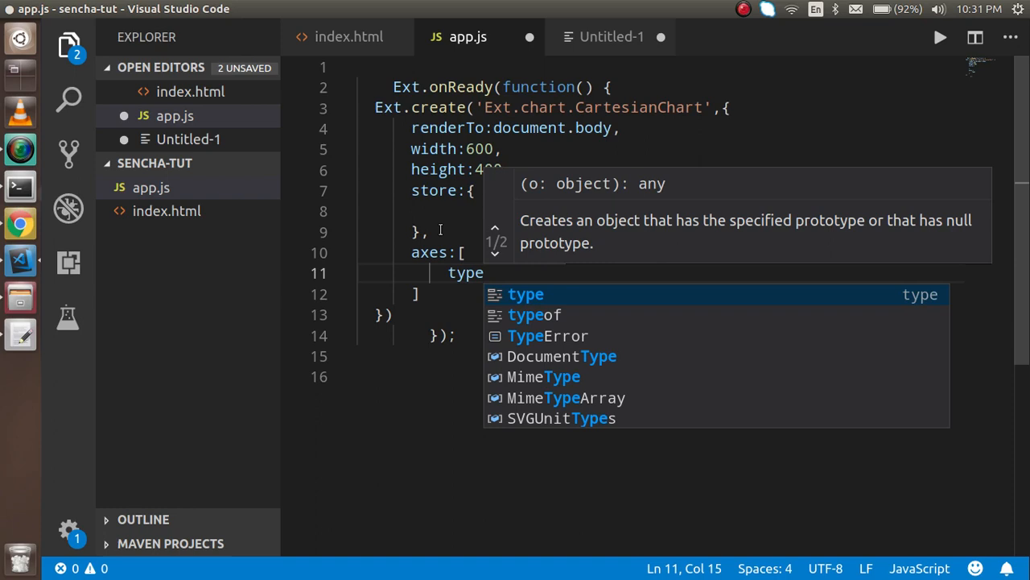
type(":'")
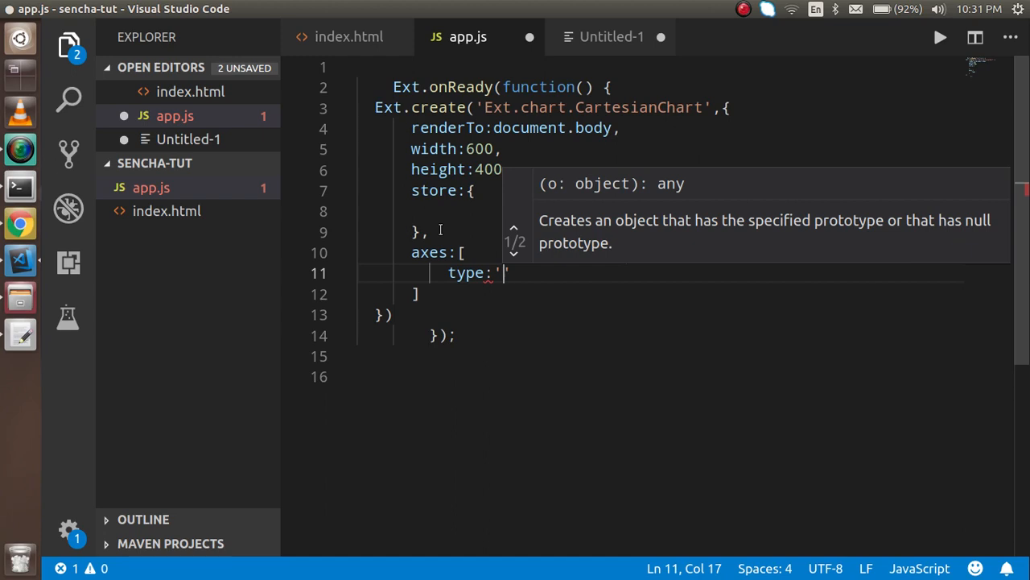
type("numeri")
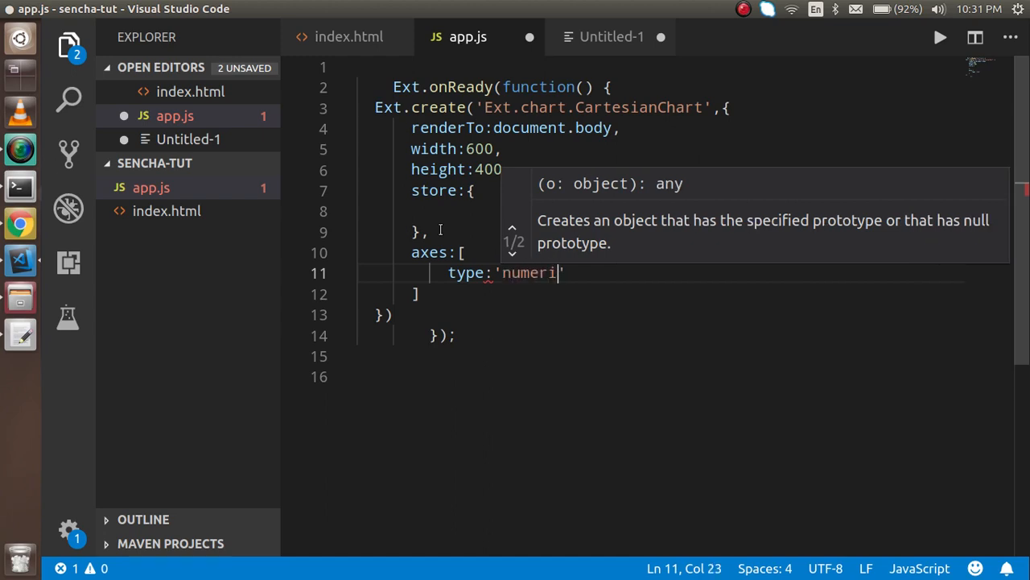
type("c")
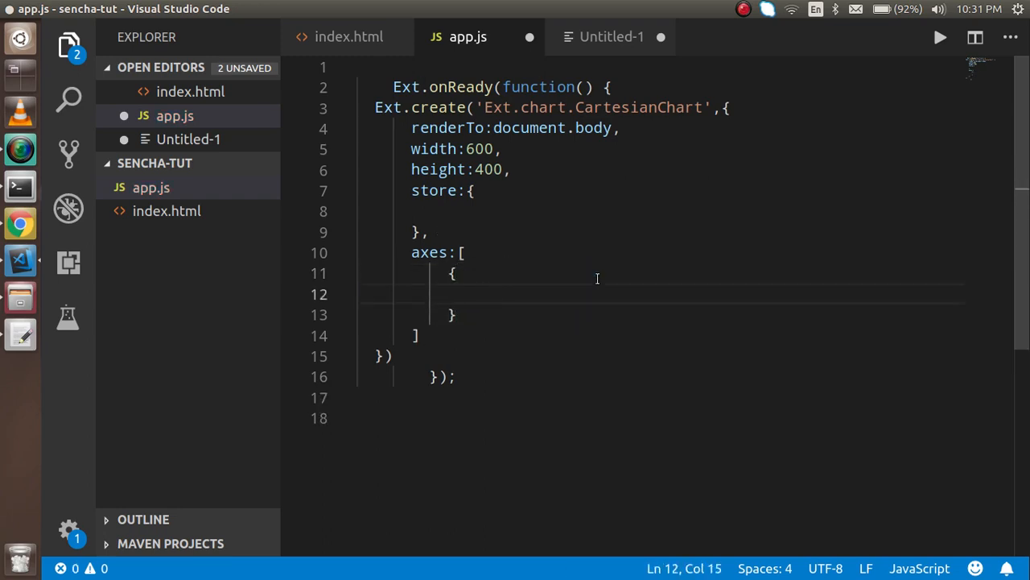
type("type:'numeric',")
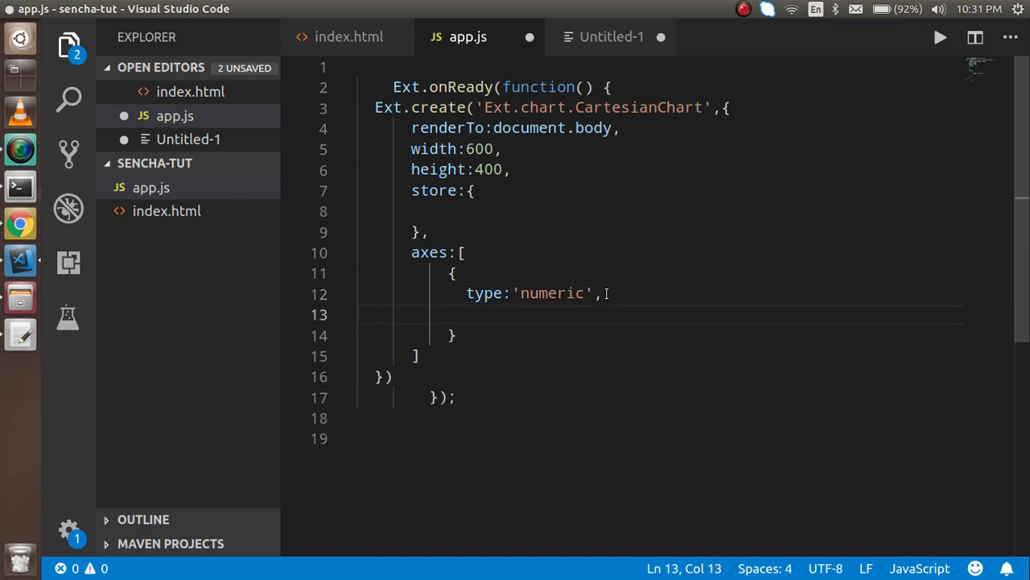
- Give the numeric axis position 'left' and an empty fileds entry
type("positio")
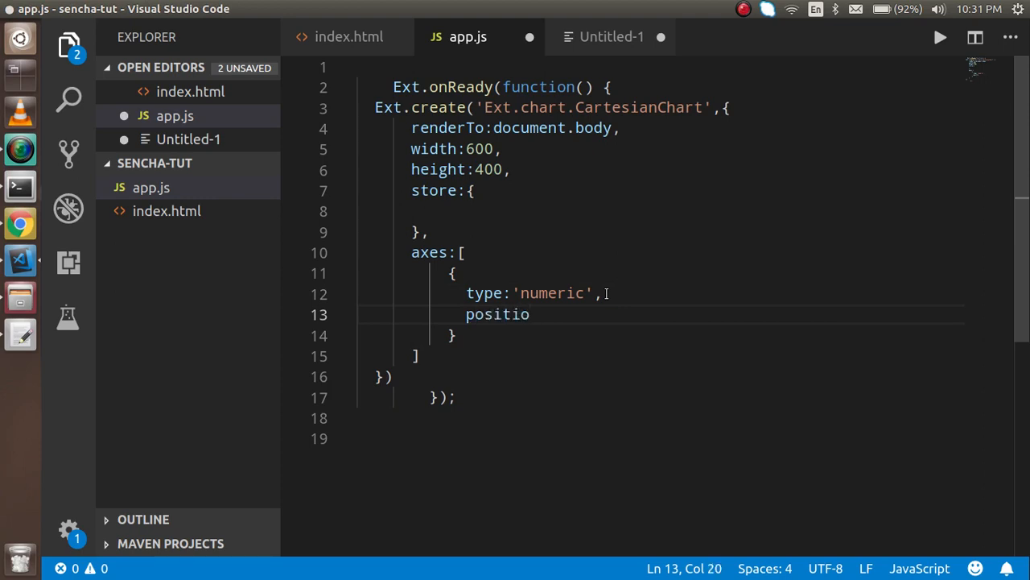
type("n")
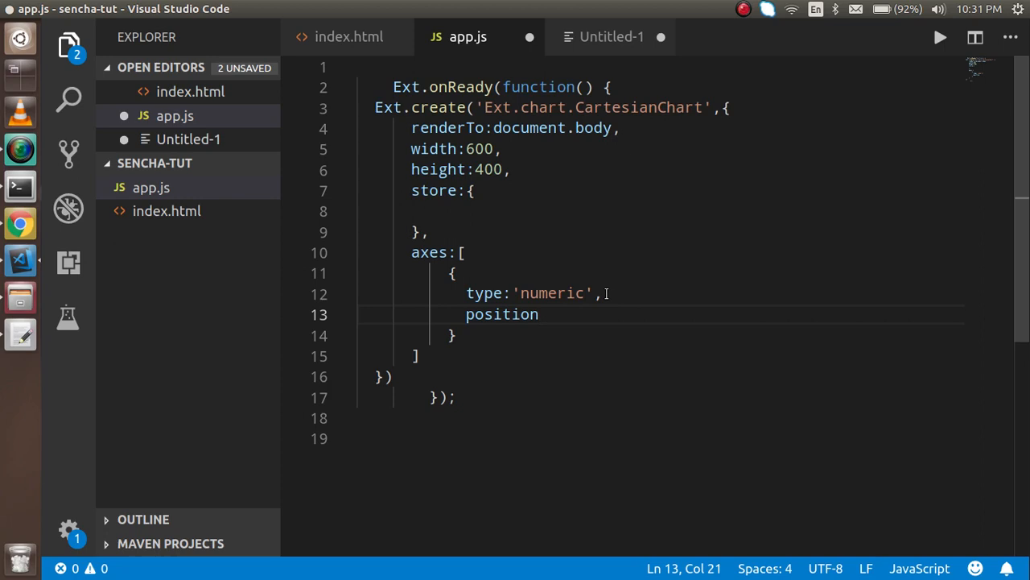
type(":''")
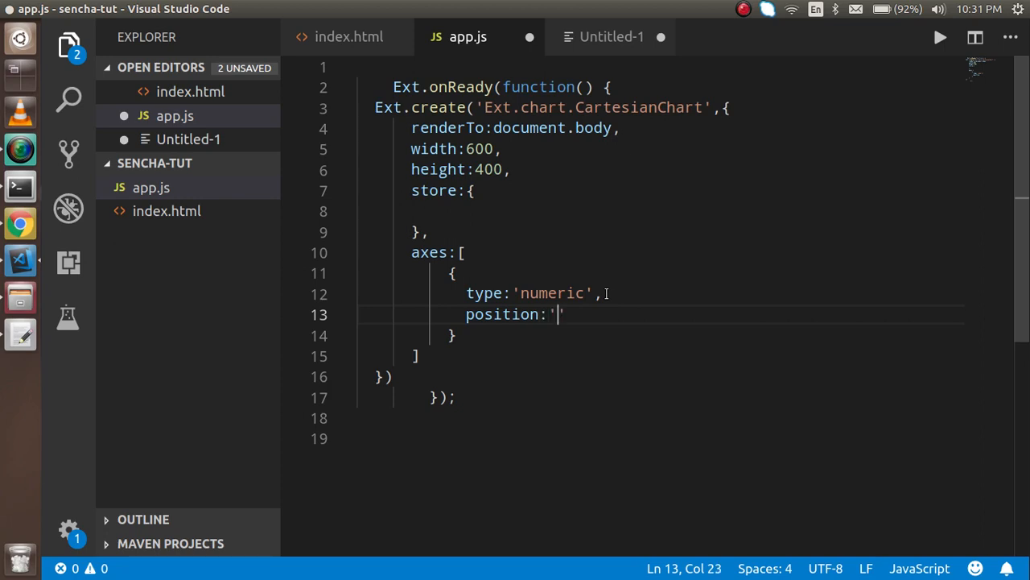
type("li")
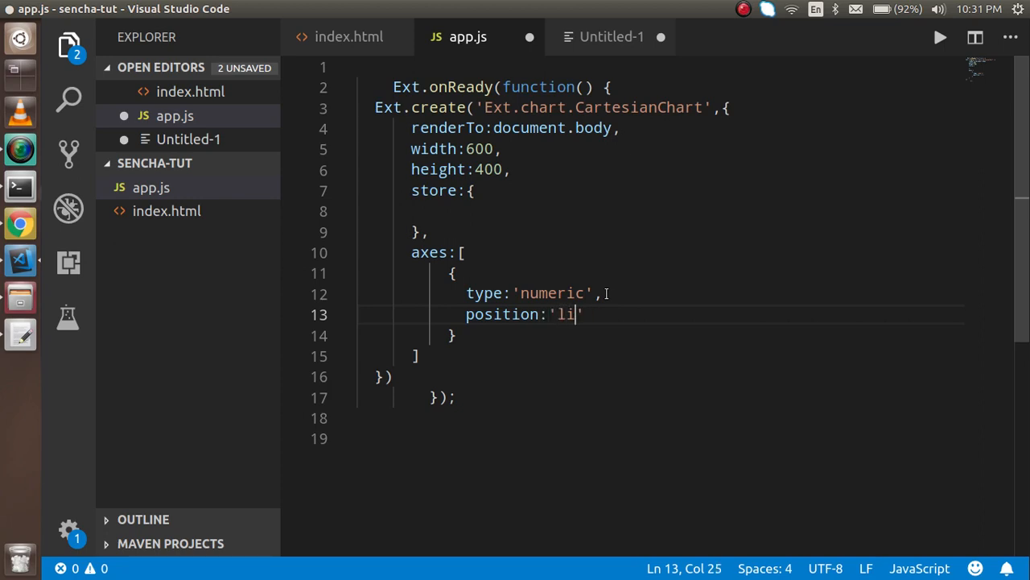
type("eft'")
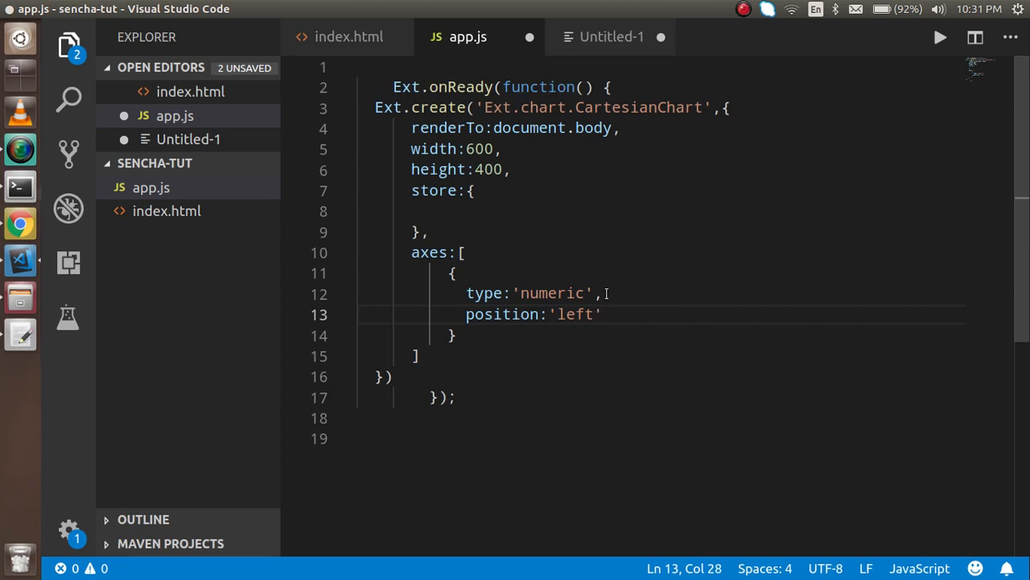
type("fi")
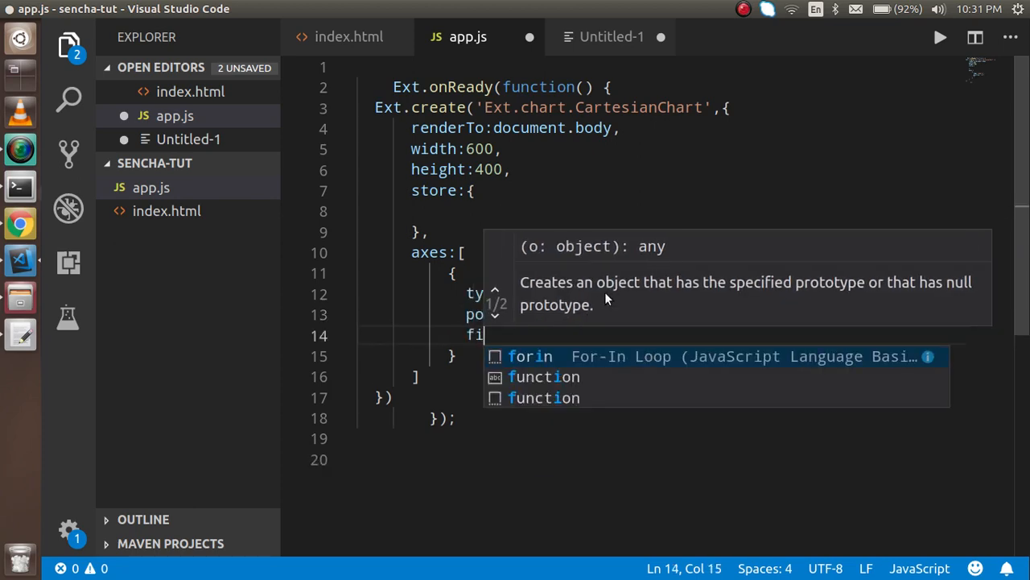
type("leds")
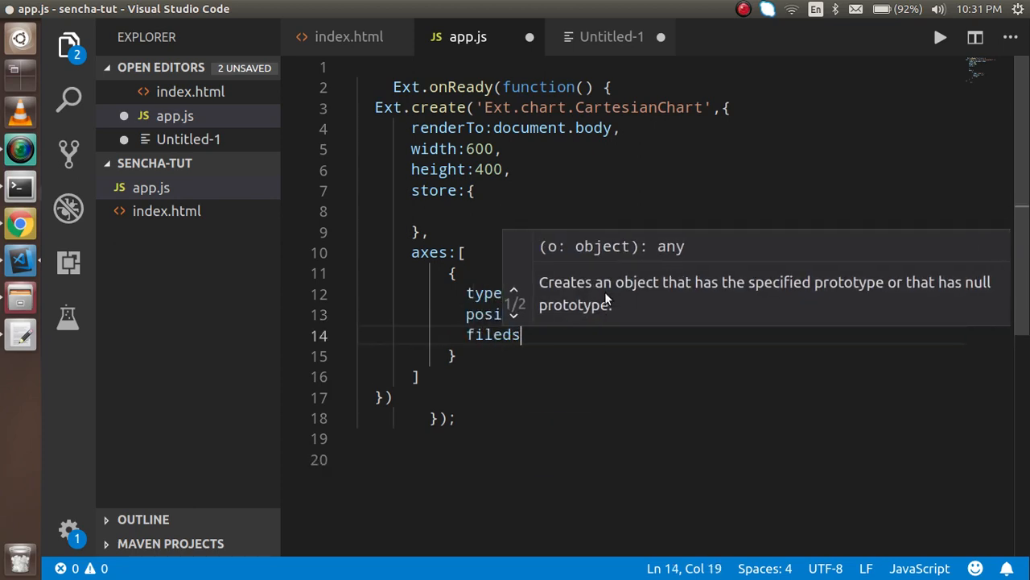
type(":\"\",")
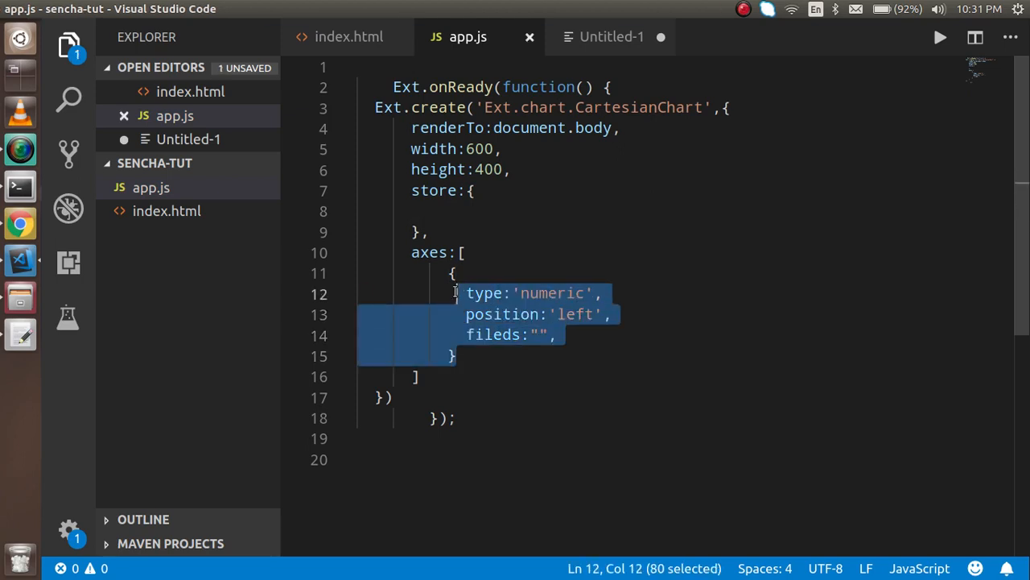
- Paste a second axis with type 'category' and position 'bottom', then format the document
left_click(459, 355)
type(",")
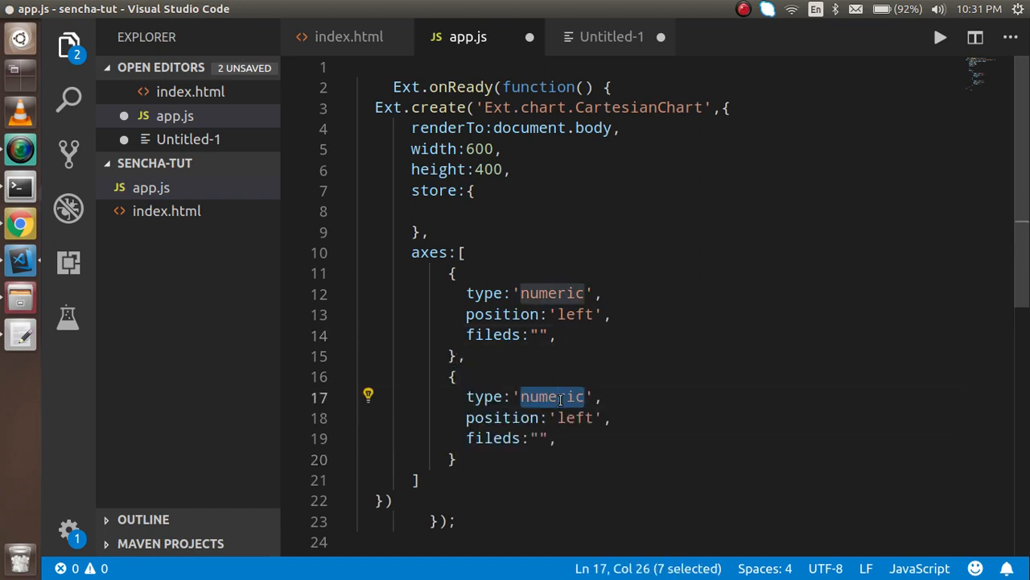
type("ca")
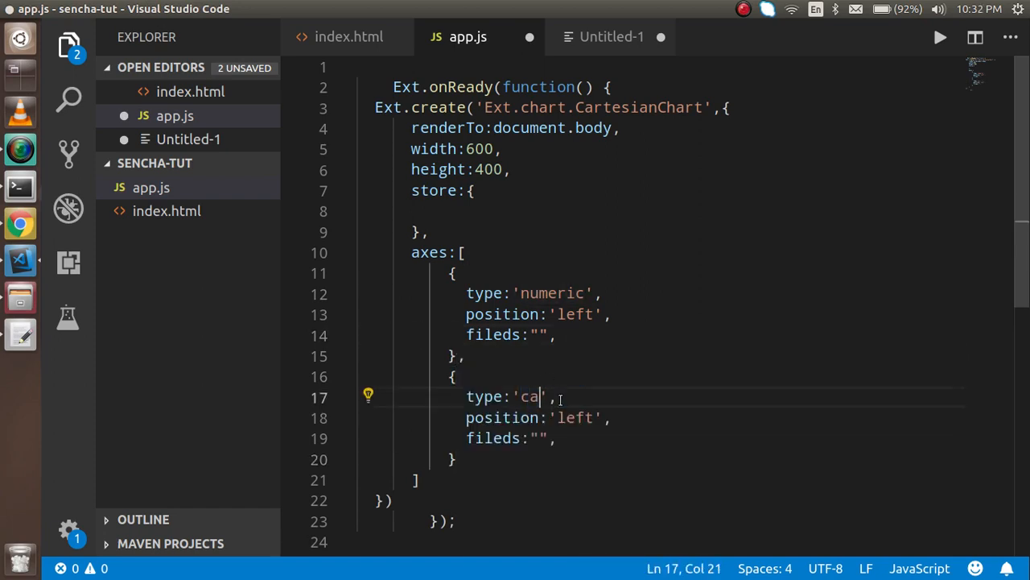
type("tego")
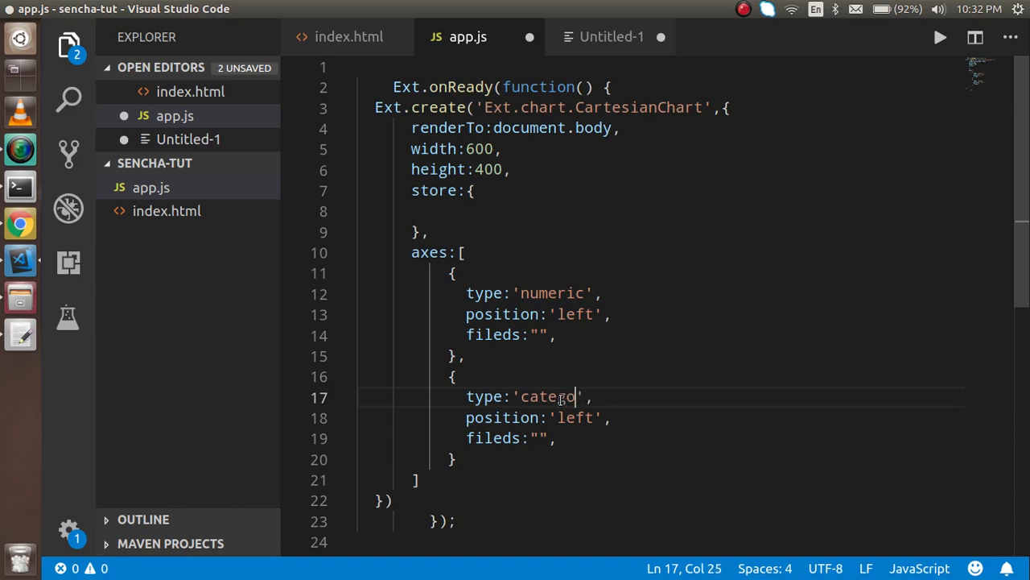
type("ry")
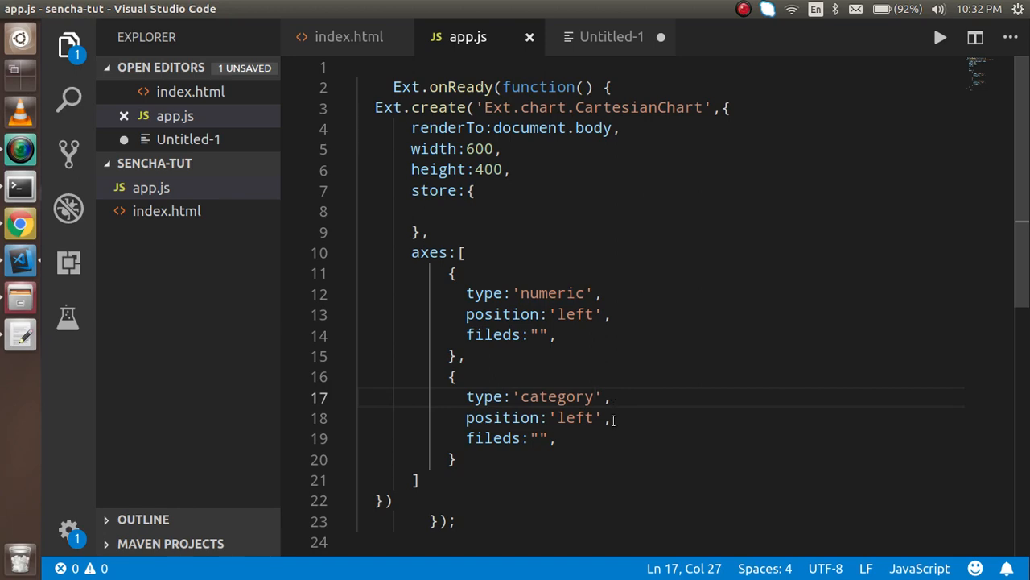
double_click(573, 419)
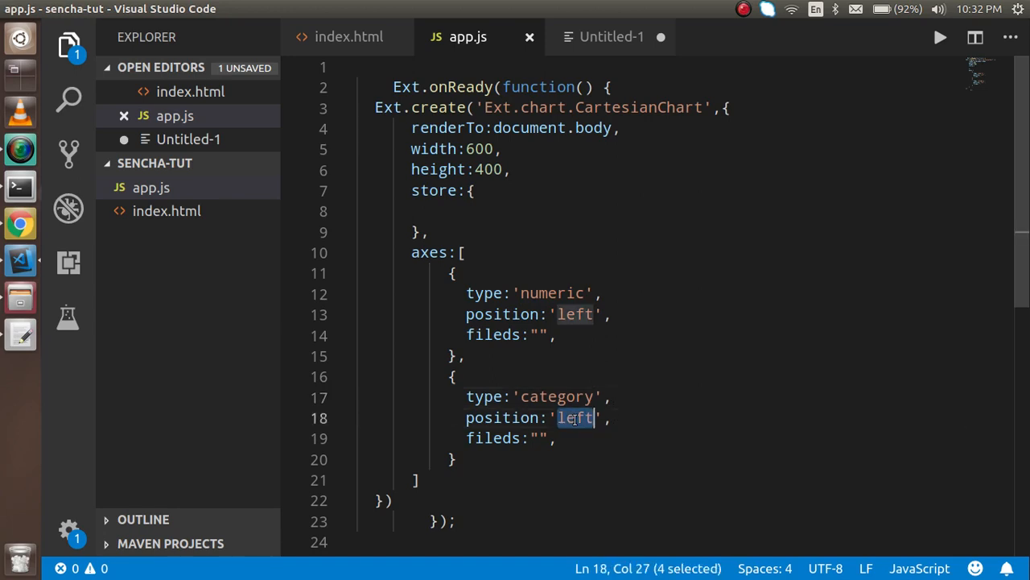
type("bottom")
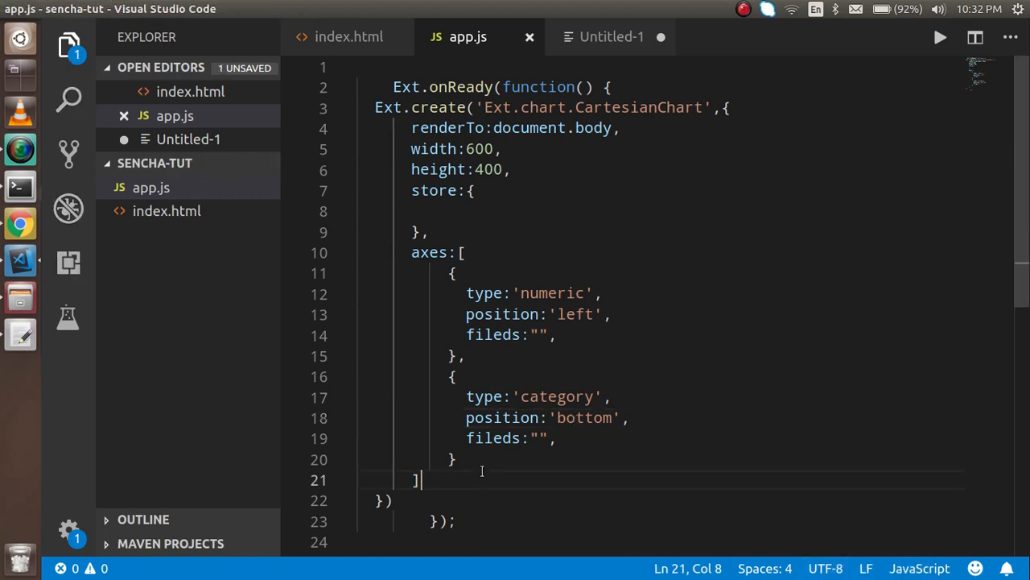
right_click(415, 411)
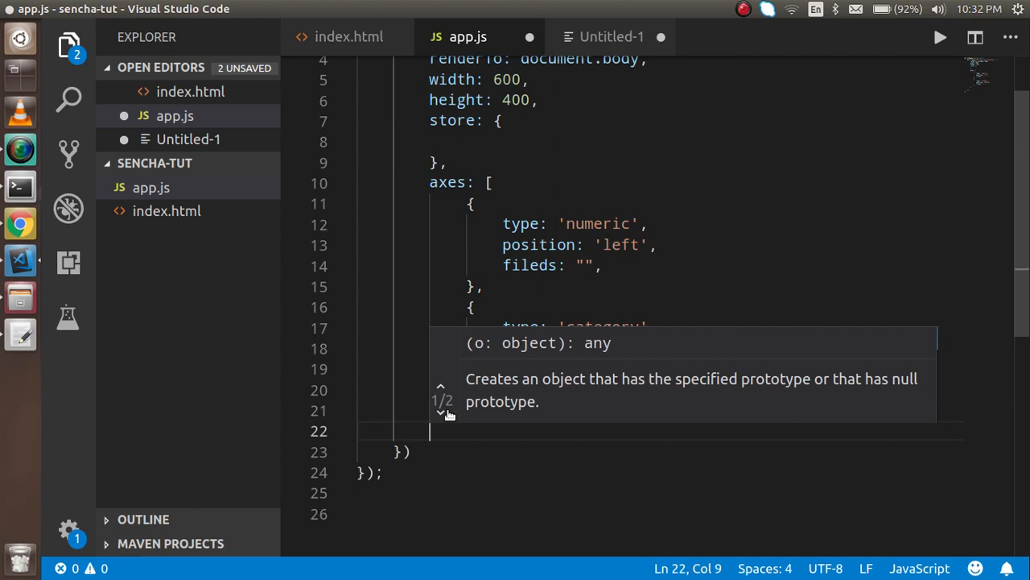
- Add a series block after the axes with type 'bar' and an empty xField
type("ser")
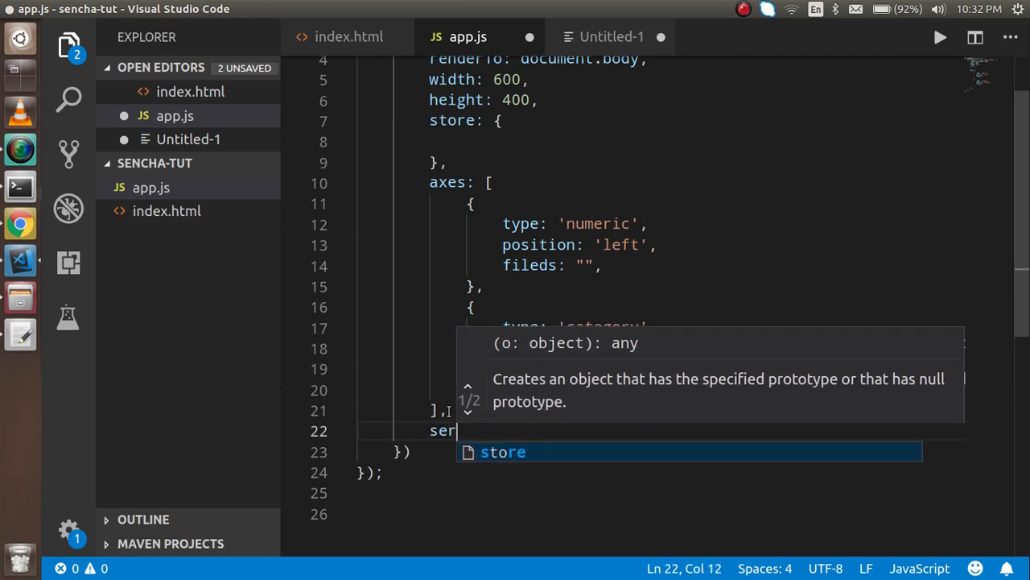
type("ies:")
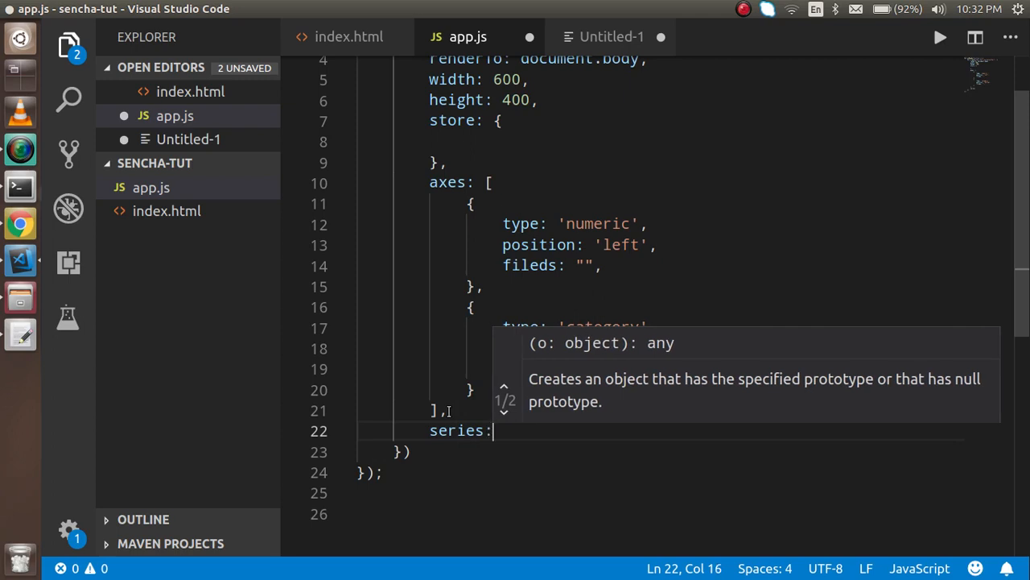
type("{")
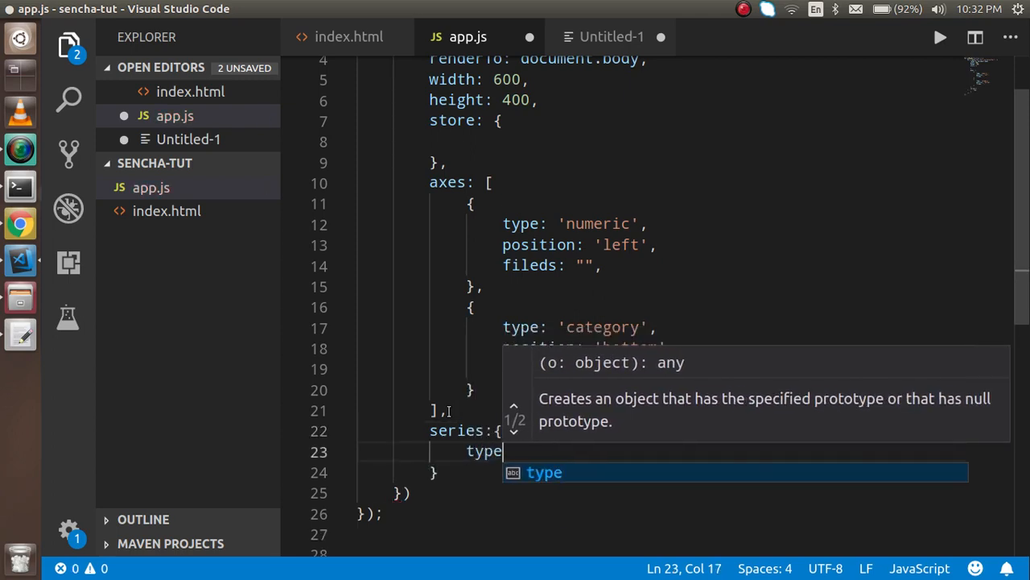
type(":'bar'")
type("x")
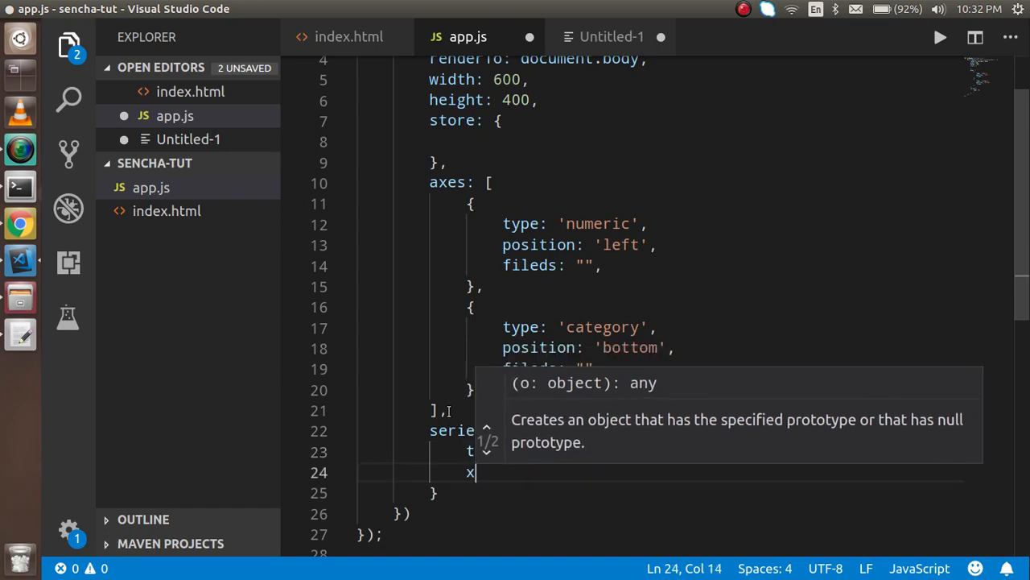
type("Filed")
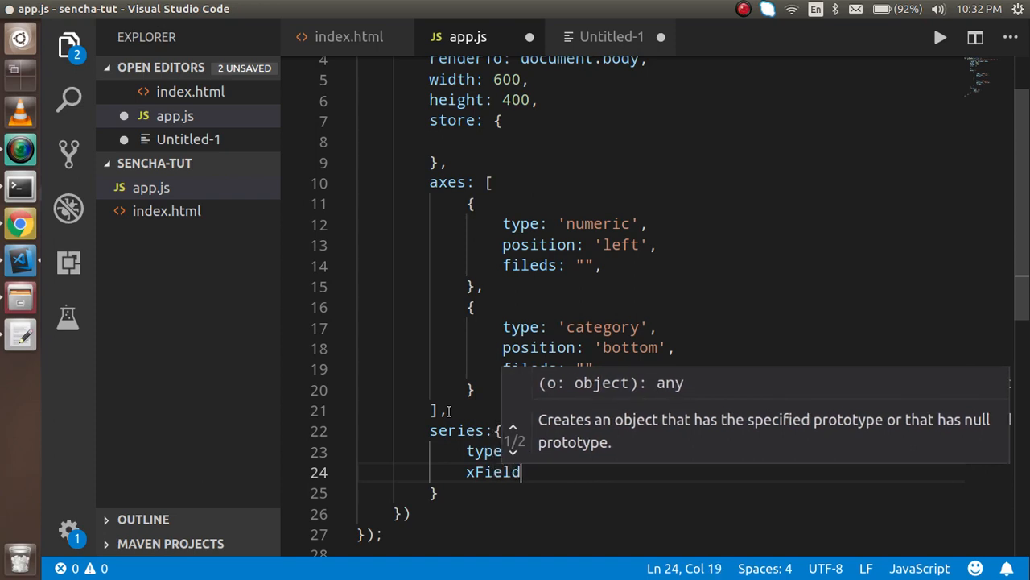
type(":")
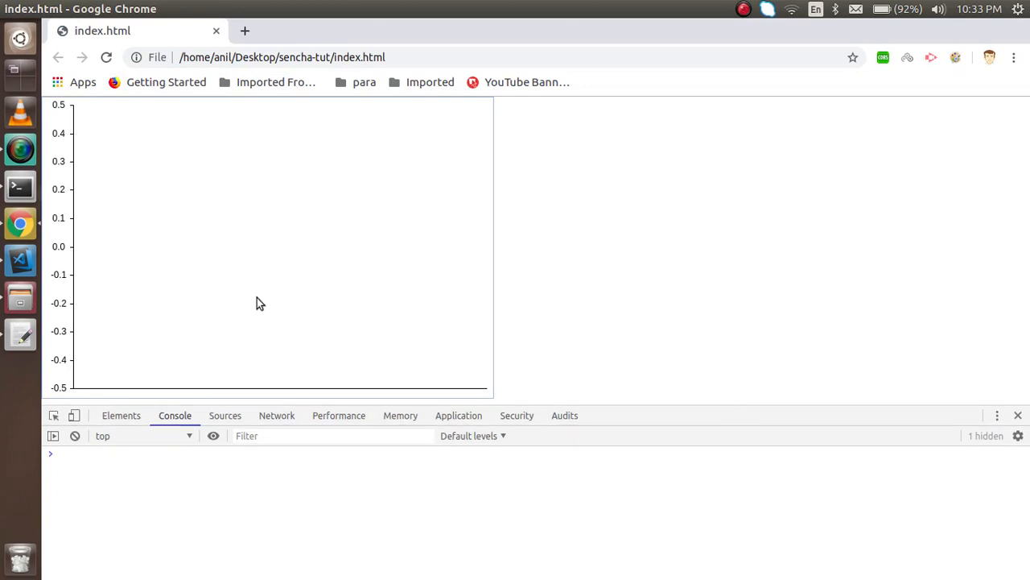
mouse_move(255, 285)
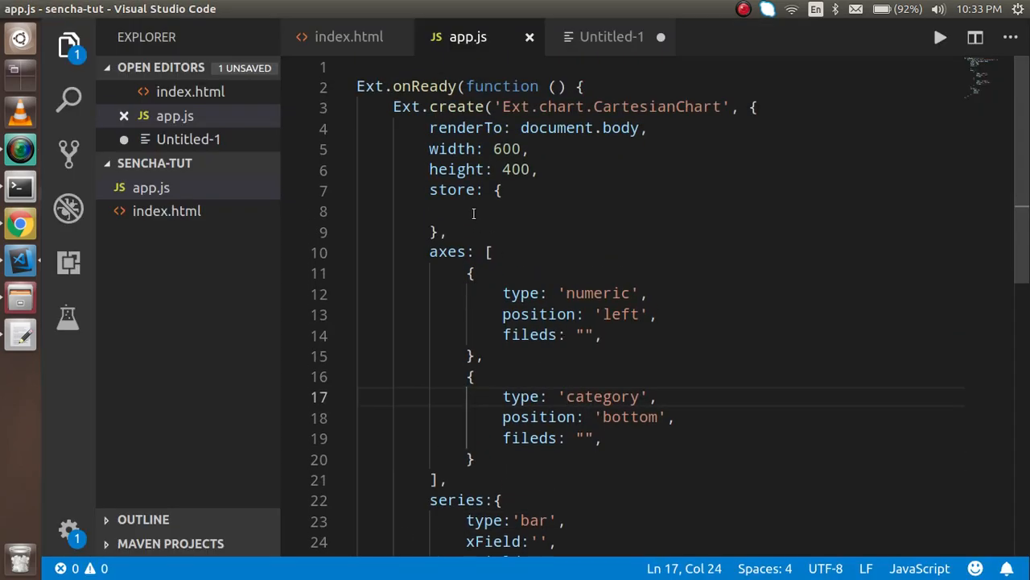
- Start the store data array with a first record named 'metric one'
type("da")
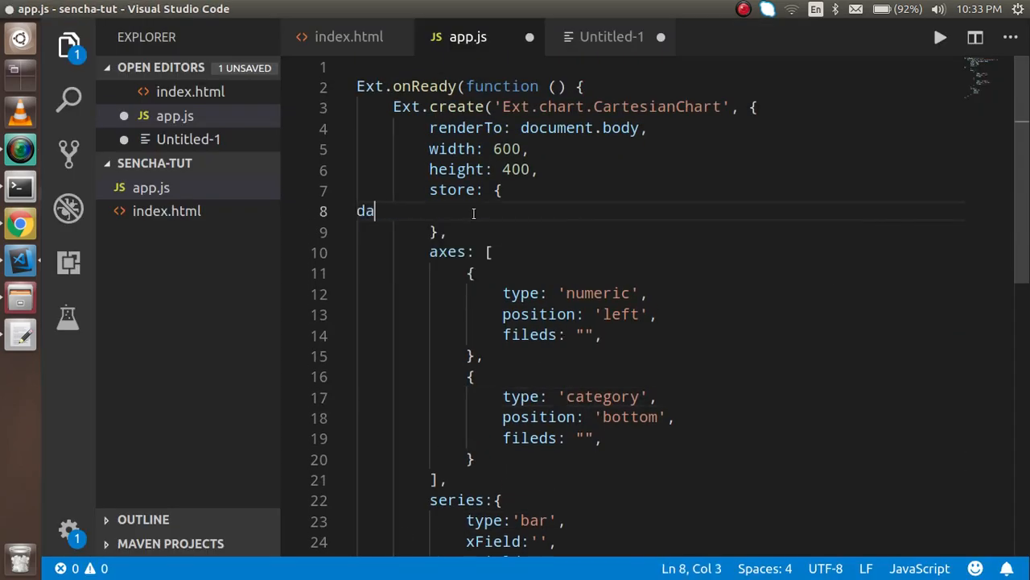
key("Backspace")
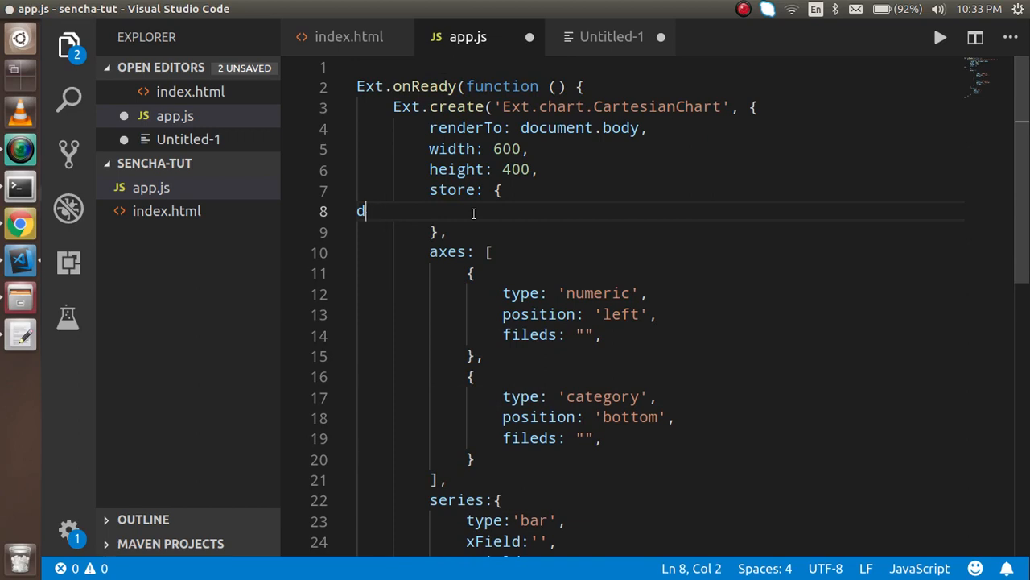
type("ata")
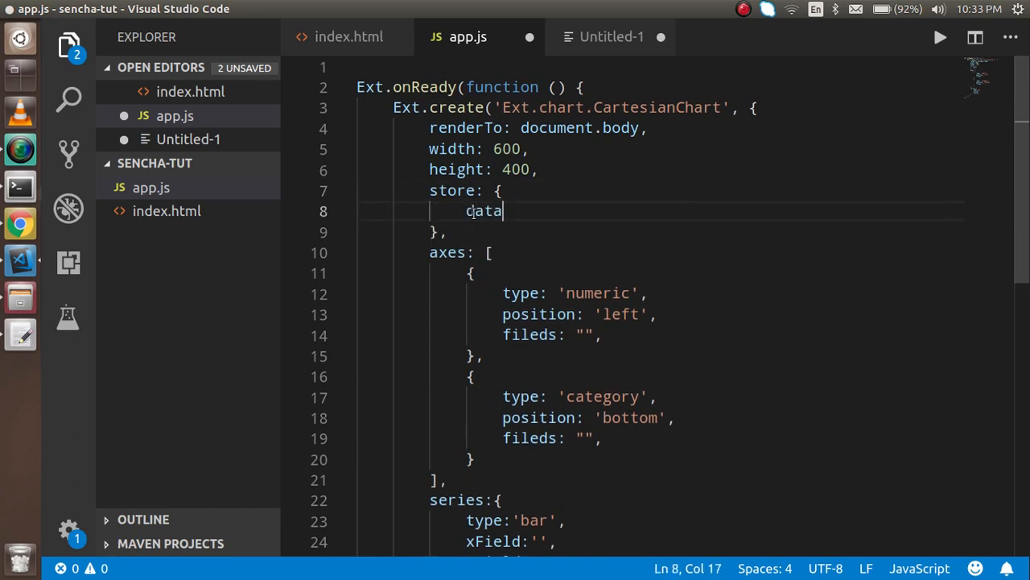
type(":[")
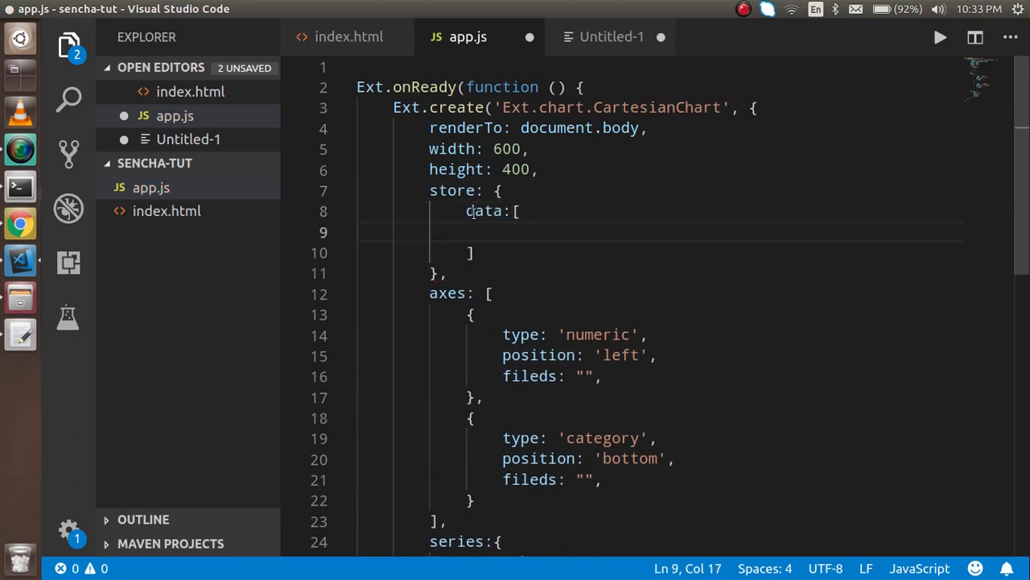
type("name")
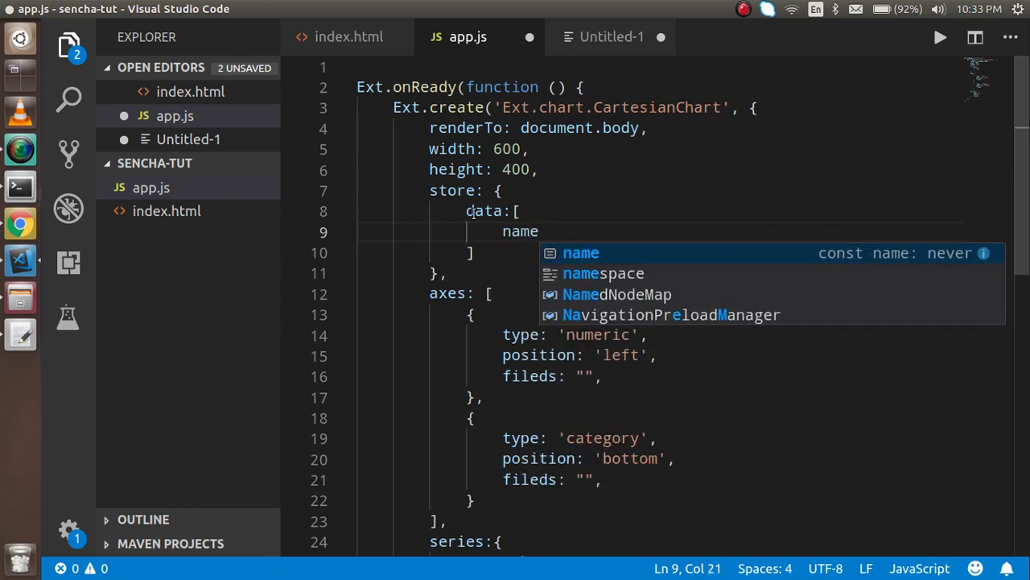
type(":''")
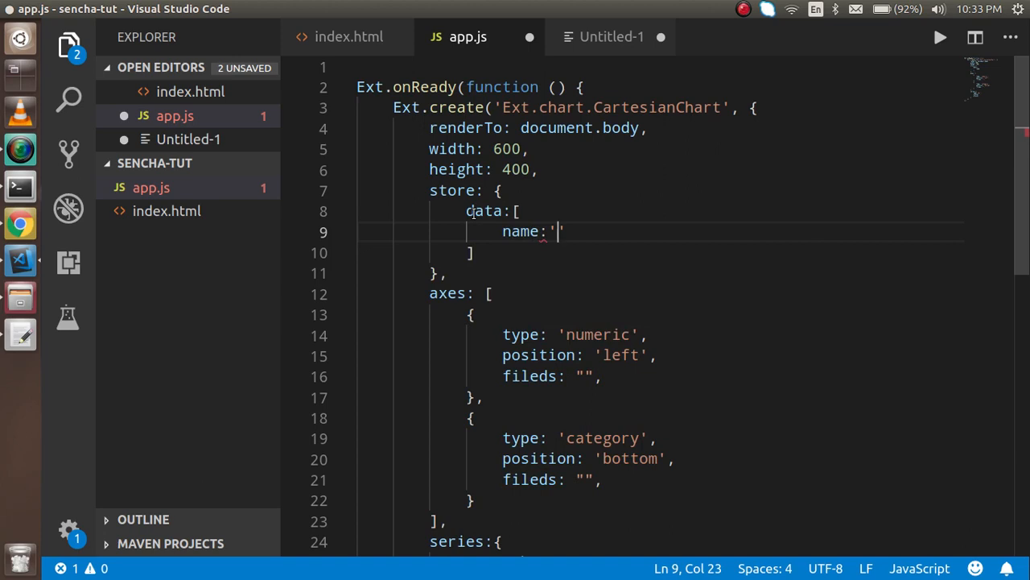
type("metric")
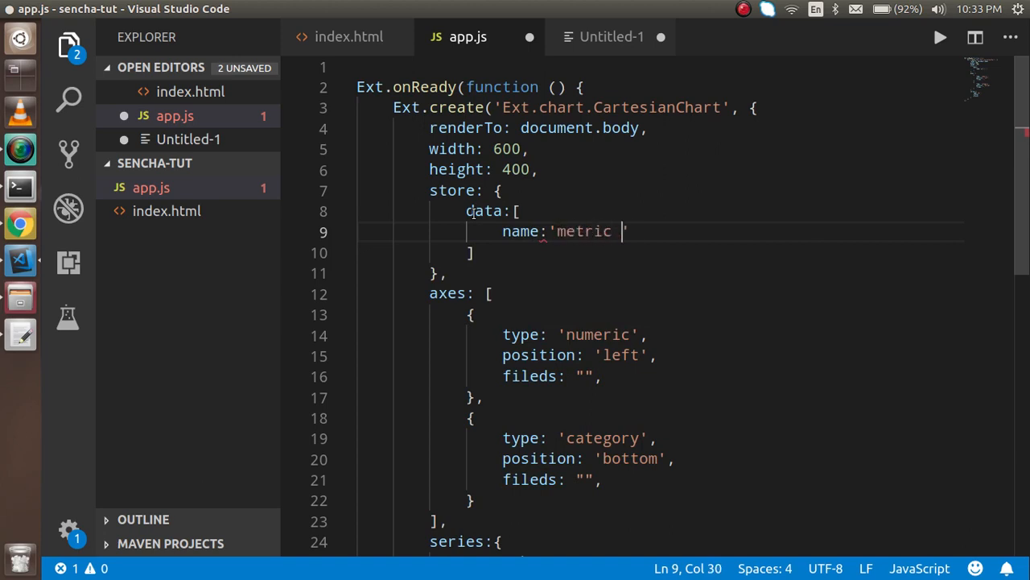
type("one'")
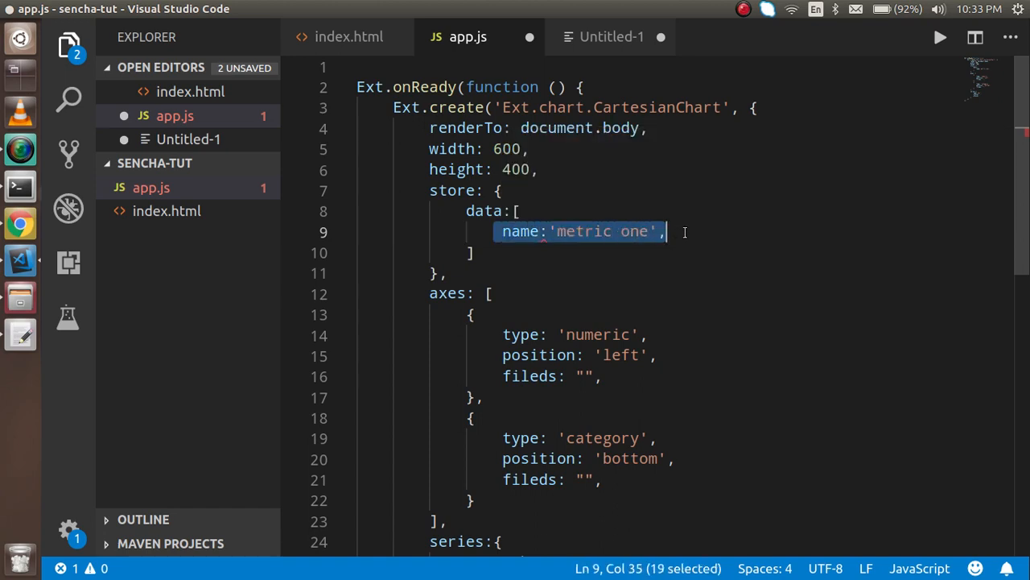
- Give the 'metric one' record value 1 and save app.js
type("{")
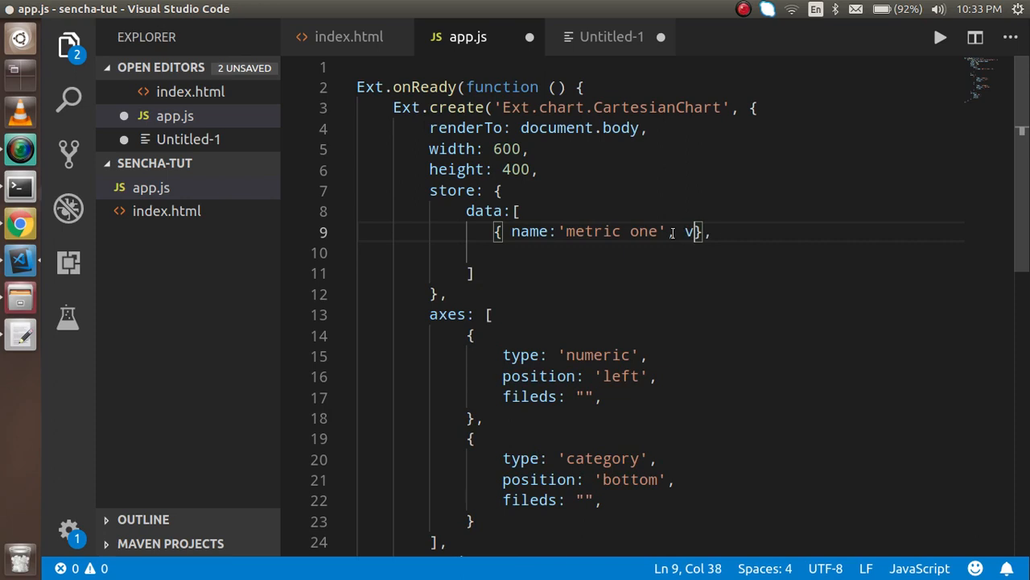
type("alue:")
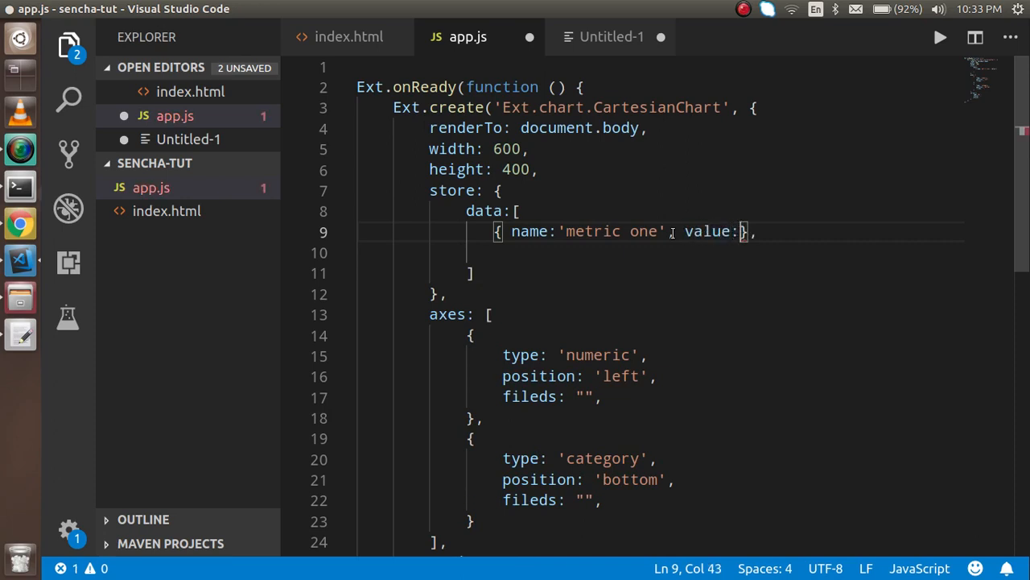
type("1")
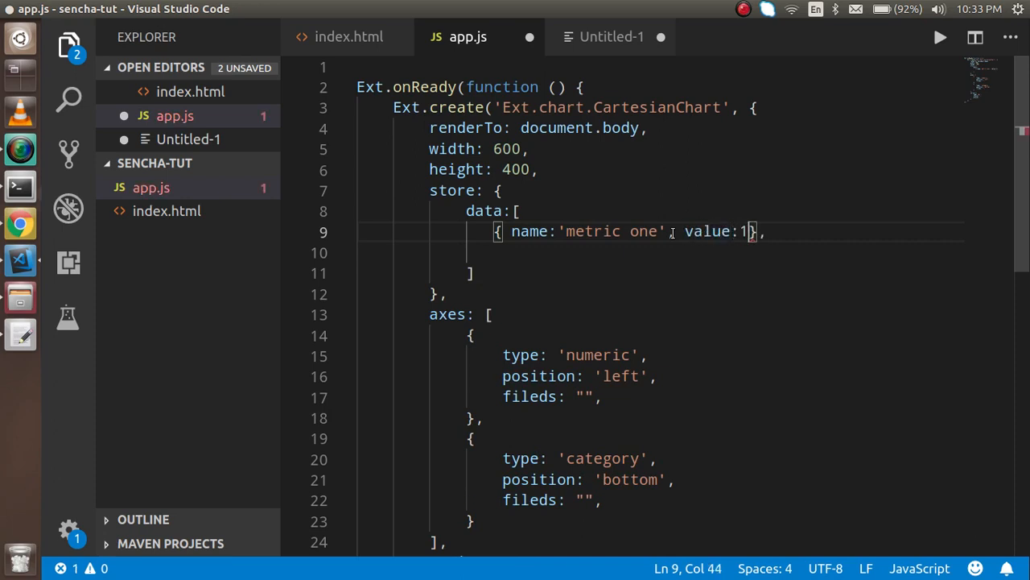
key("ctrl+s")
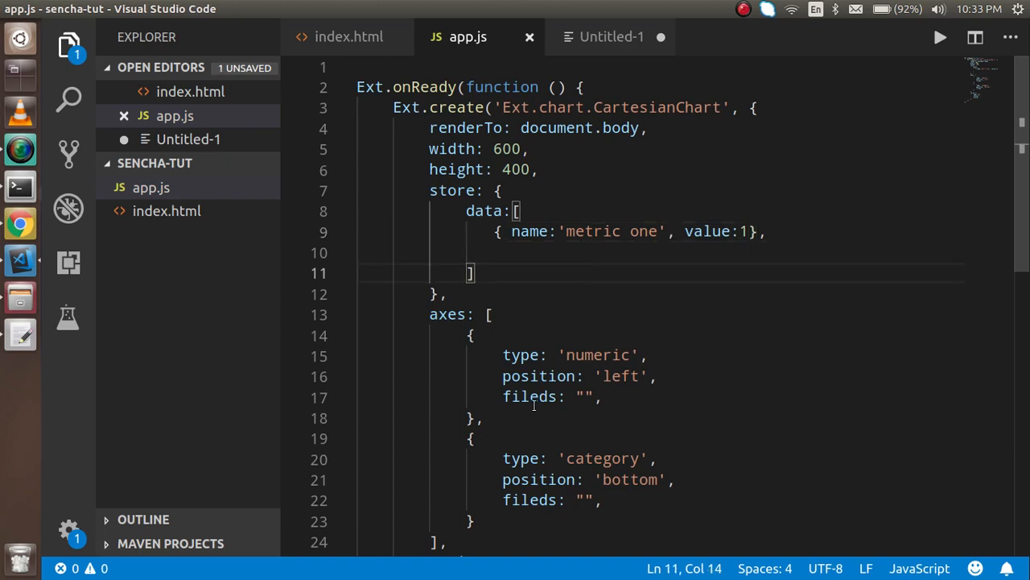
- Map the numeric axis to "value", the category axis to "name" and series xField to 'name'
double_click(530, 396)
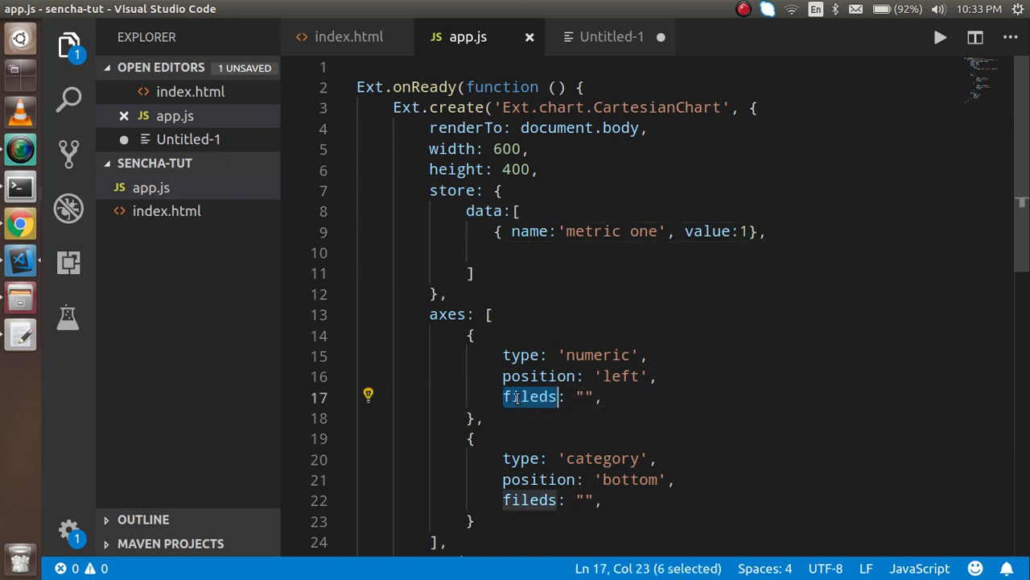
left_click(581, 396)
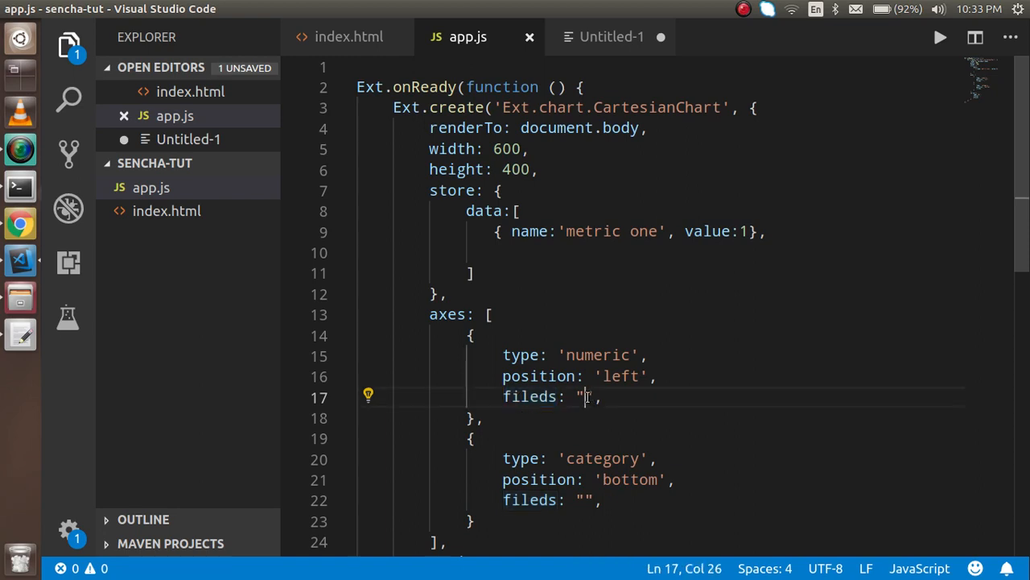
type("value")
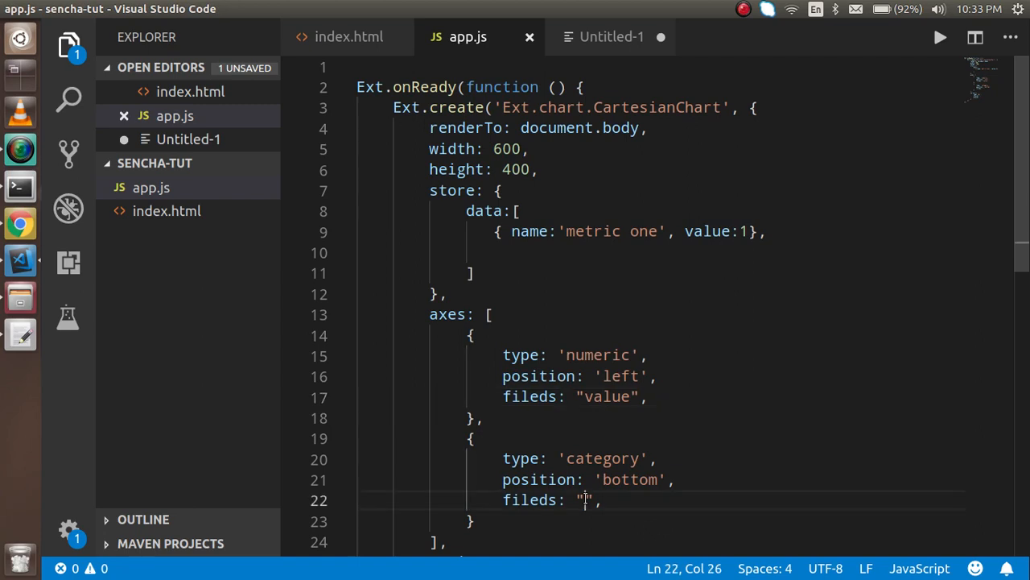
type("name")
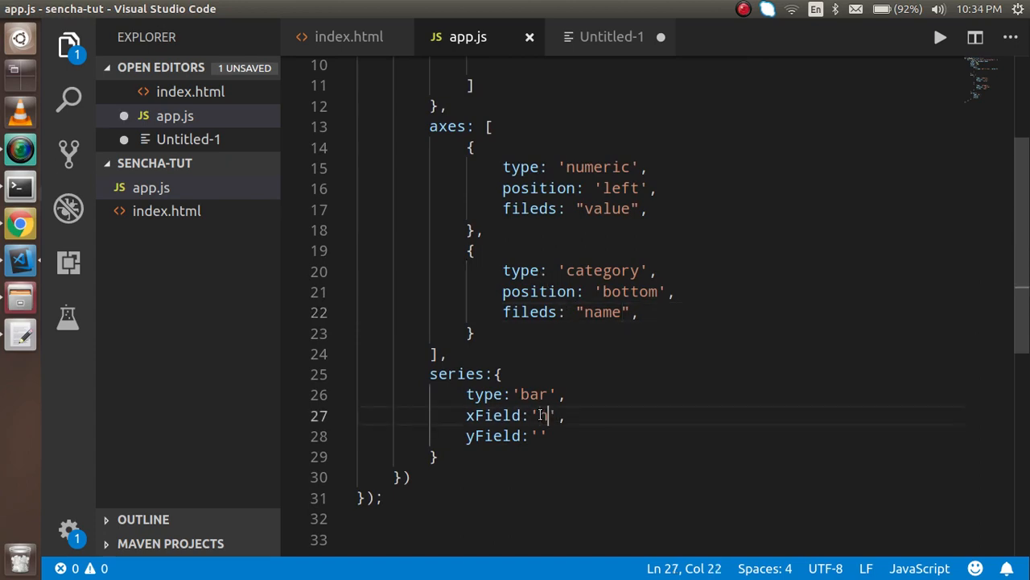
type("name")
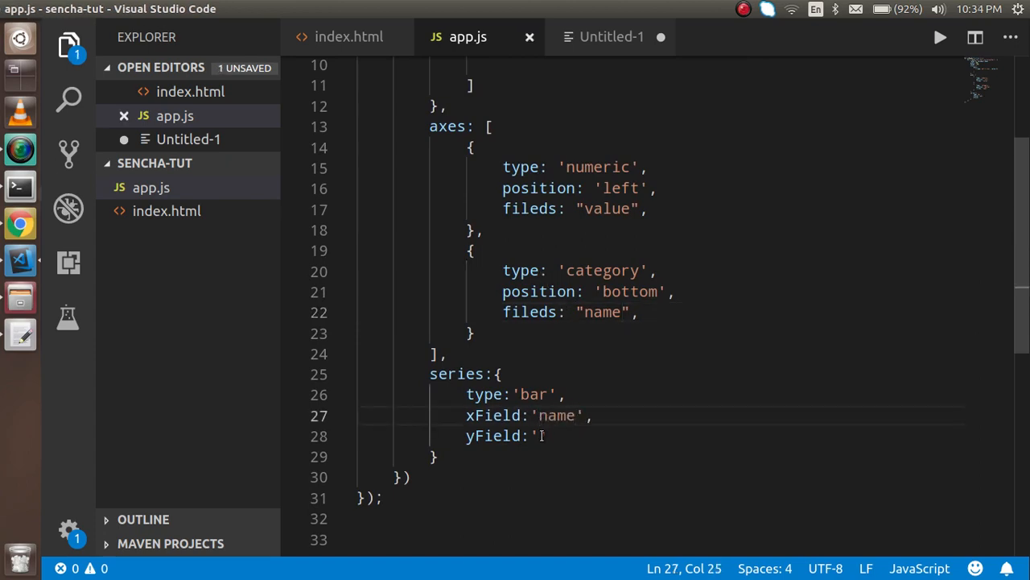
type("va")
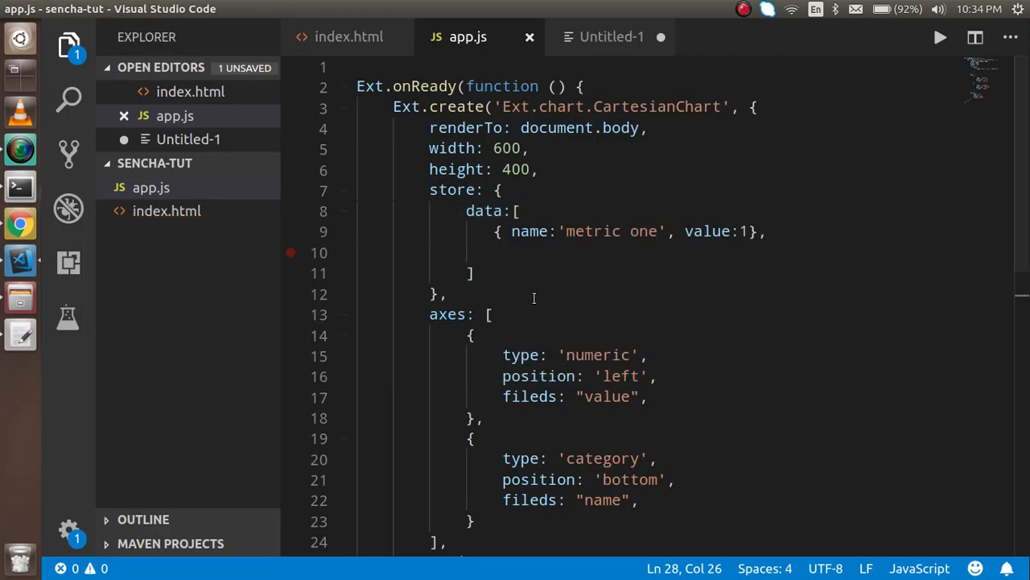
- Duplicate the data record into metric two through metric five rows
left_click_drag(495, 231, 749, 232)
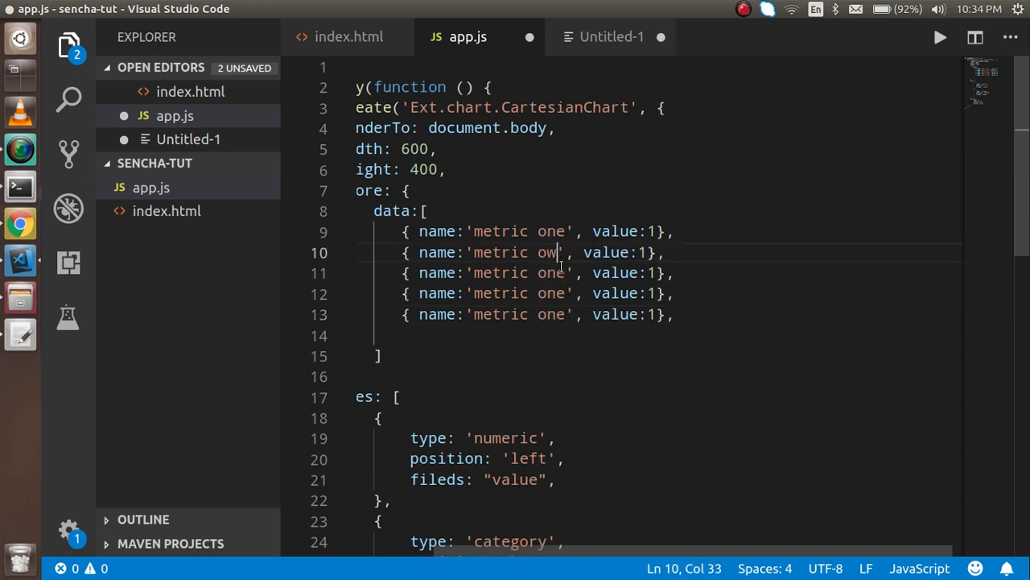
type("two")
left_click(538, 293)
type("thre")
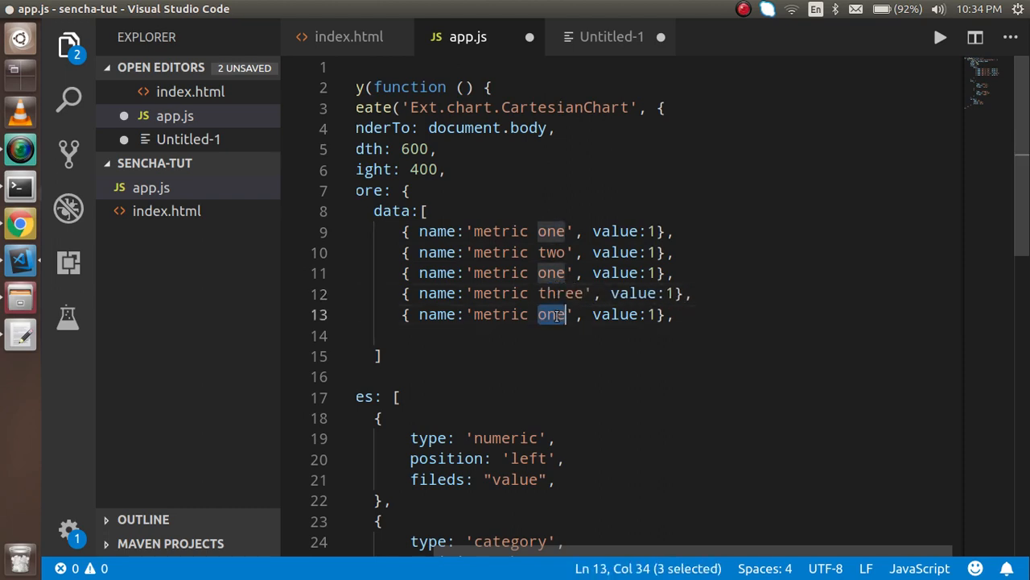
double_click(550, 272)
type("f")
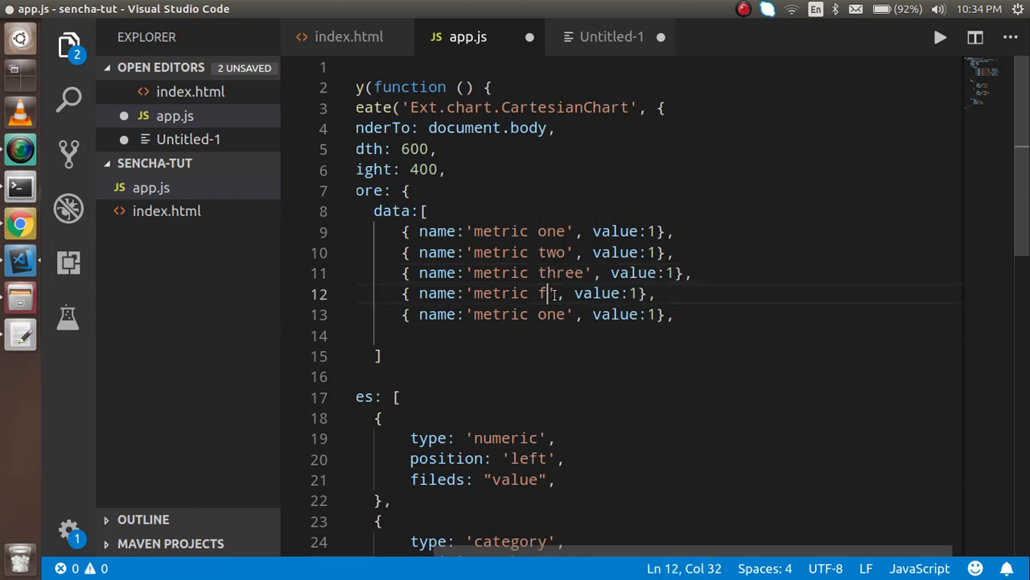
type("our")
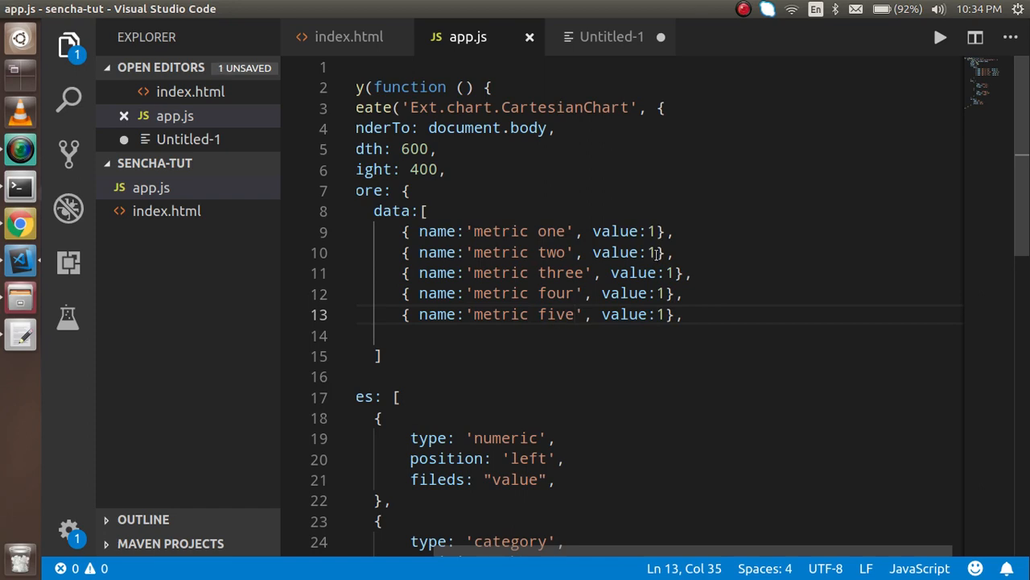
- Set the new record values to 9, 12, 4 and 6, then reload the chart in Chrome
type("9")
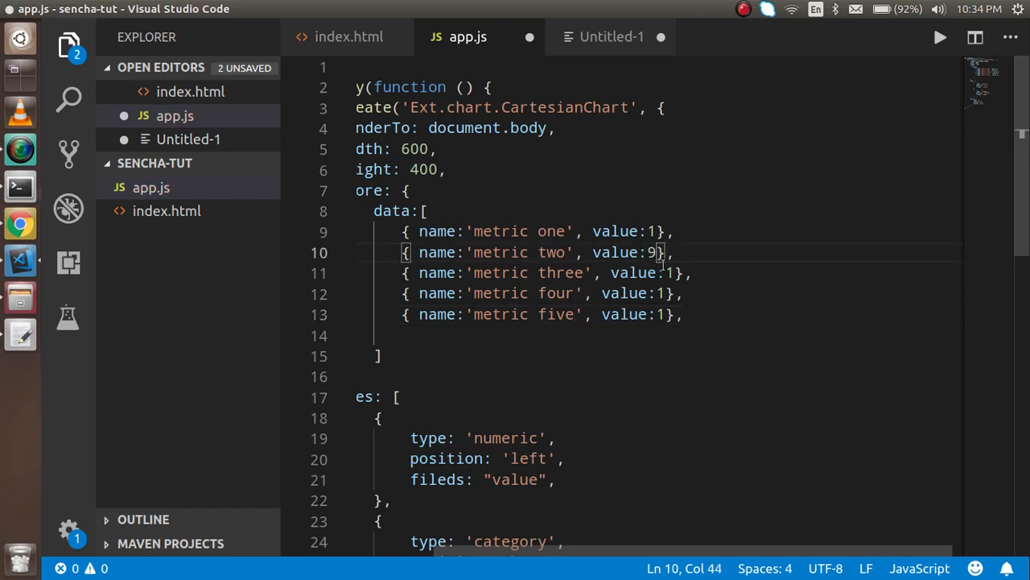
type("2")
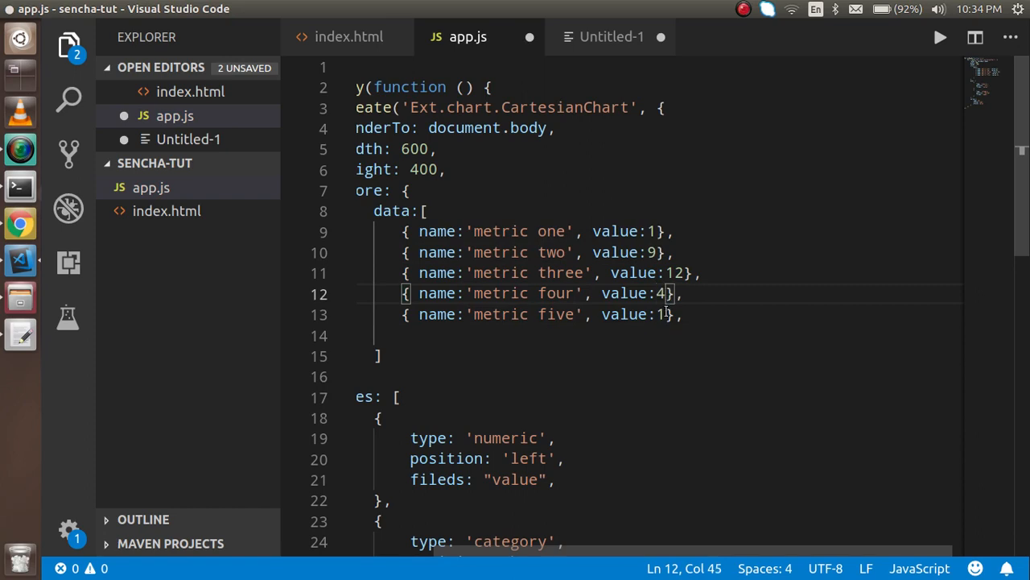
key("BackSpace")
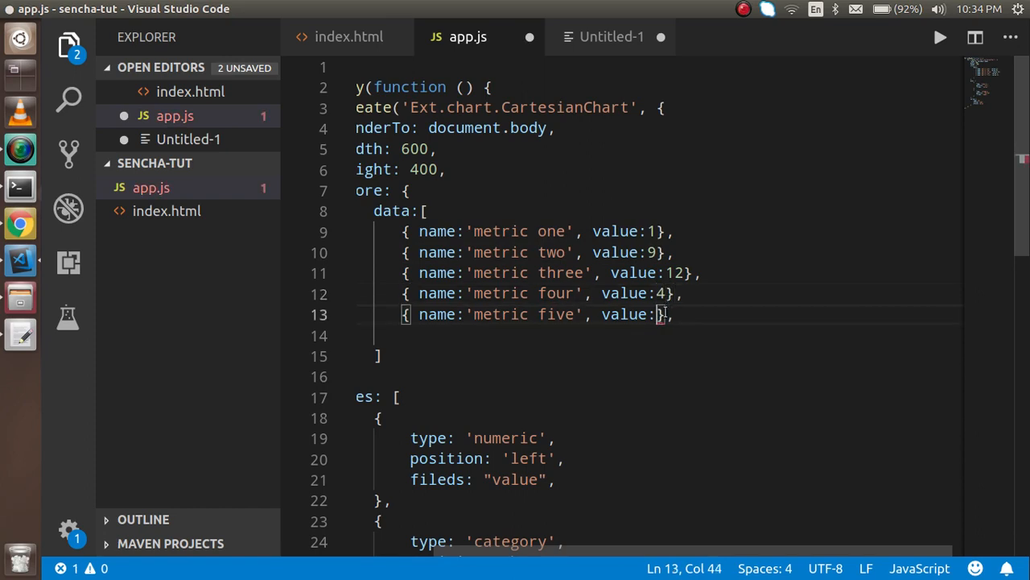
type("6")
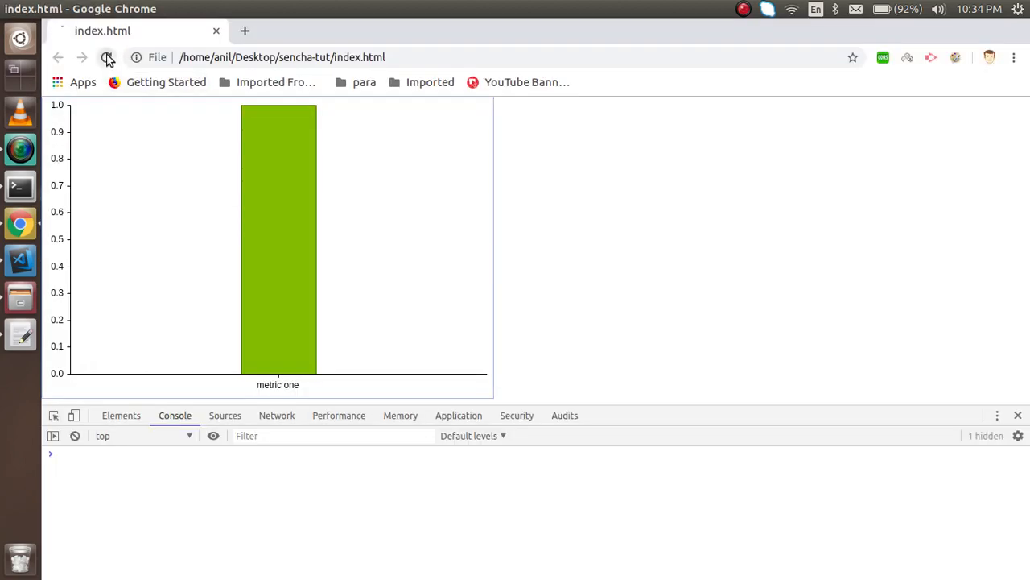
left_click(106, 58)
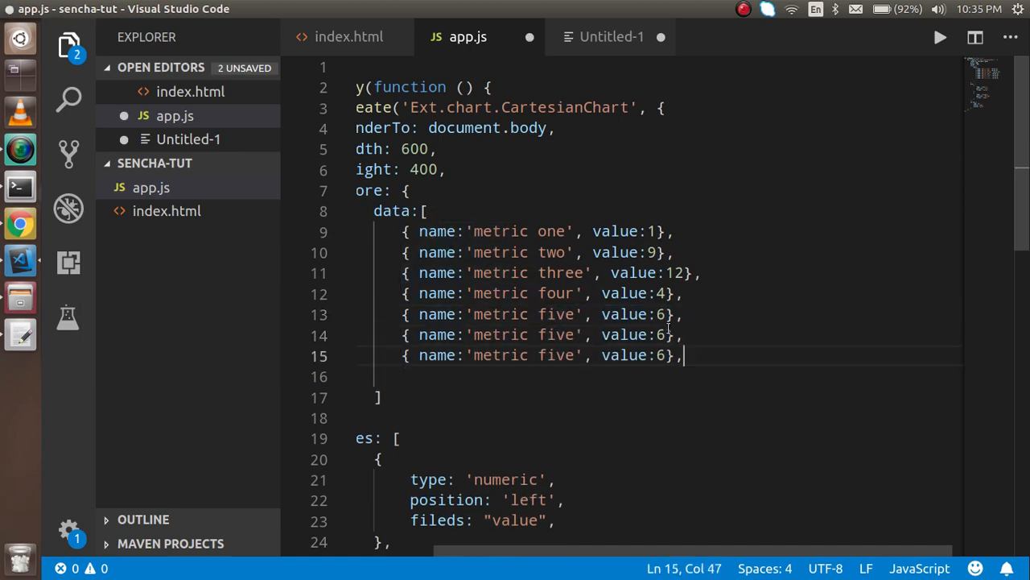
- Rename the sixth data record from 'metric five' to 'metric six'
double_click(556, 334)
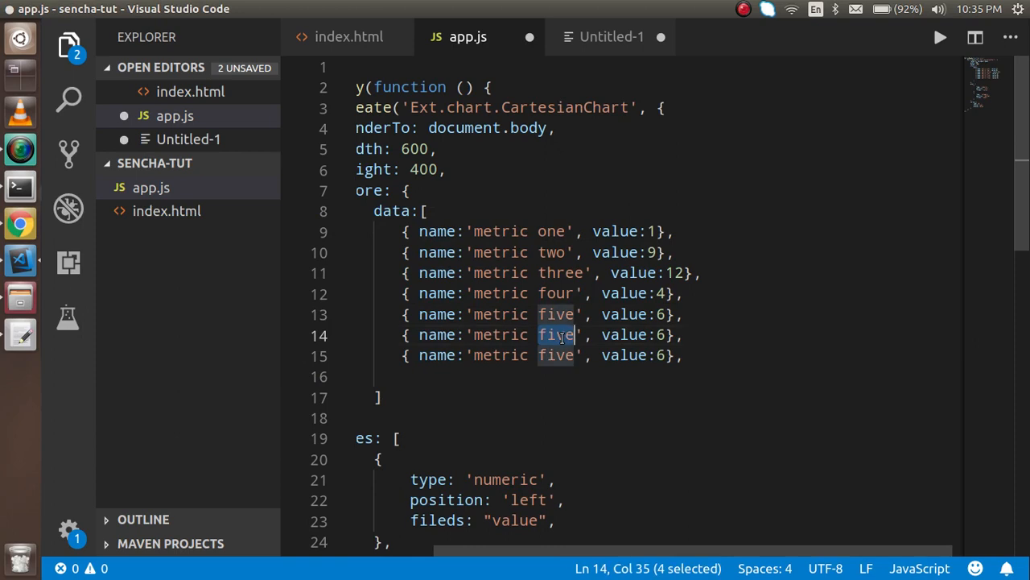
type("six")
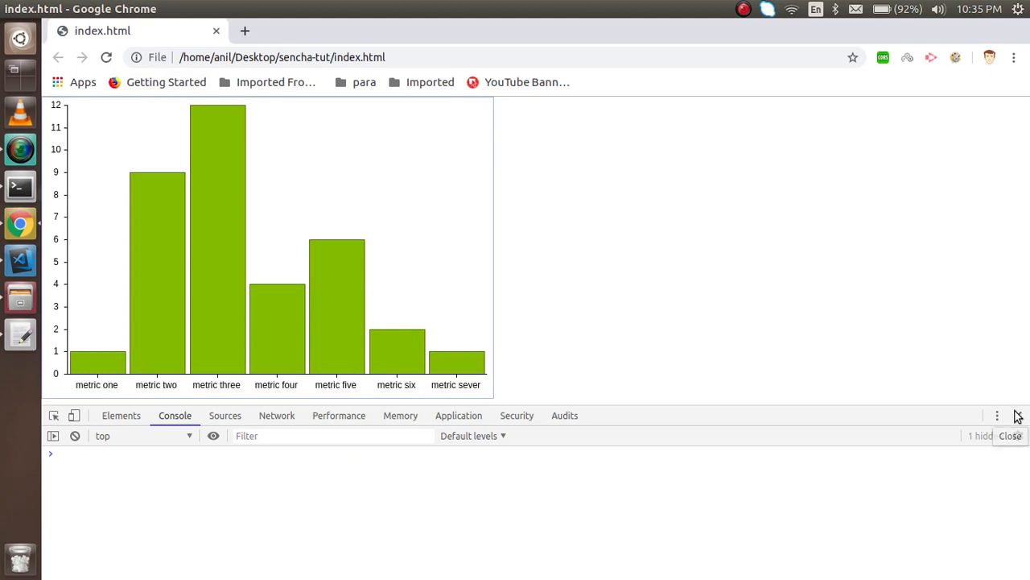
- Close the DevTools panel and view the seven green metric bars in Chrome
left_click(20, 260)
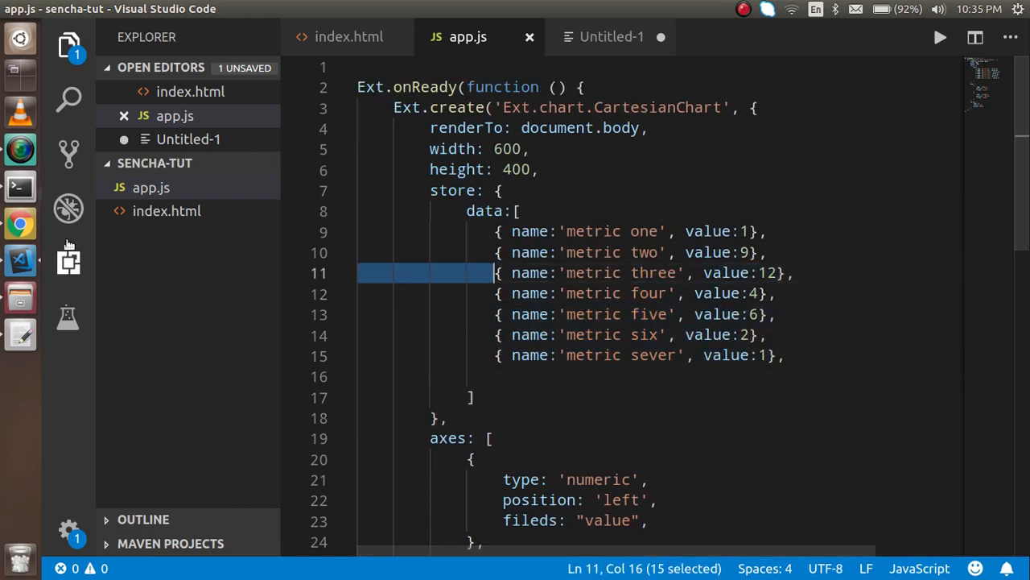
left_click(19, 222)
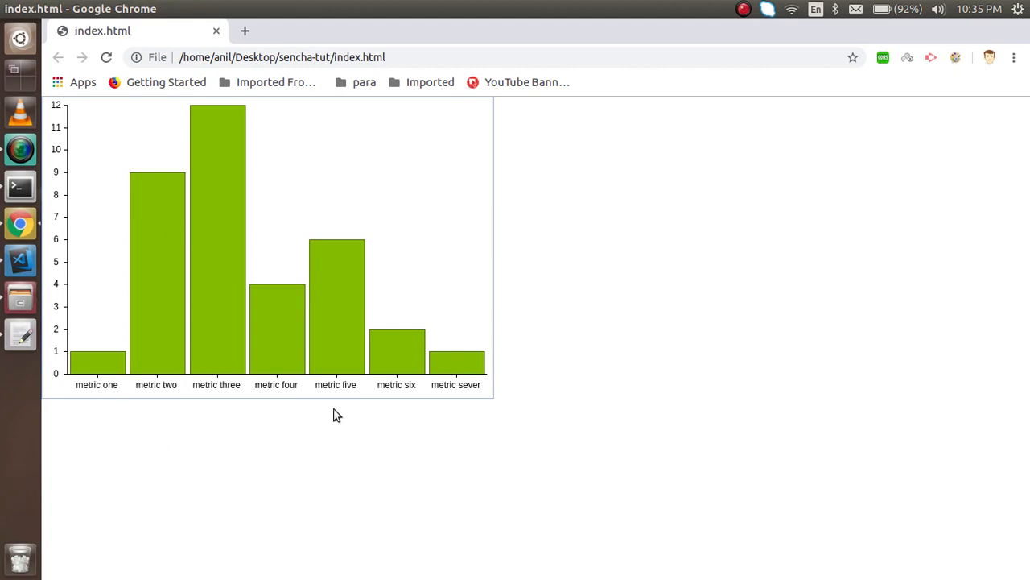
mouse_move(299, 435)
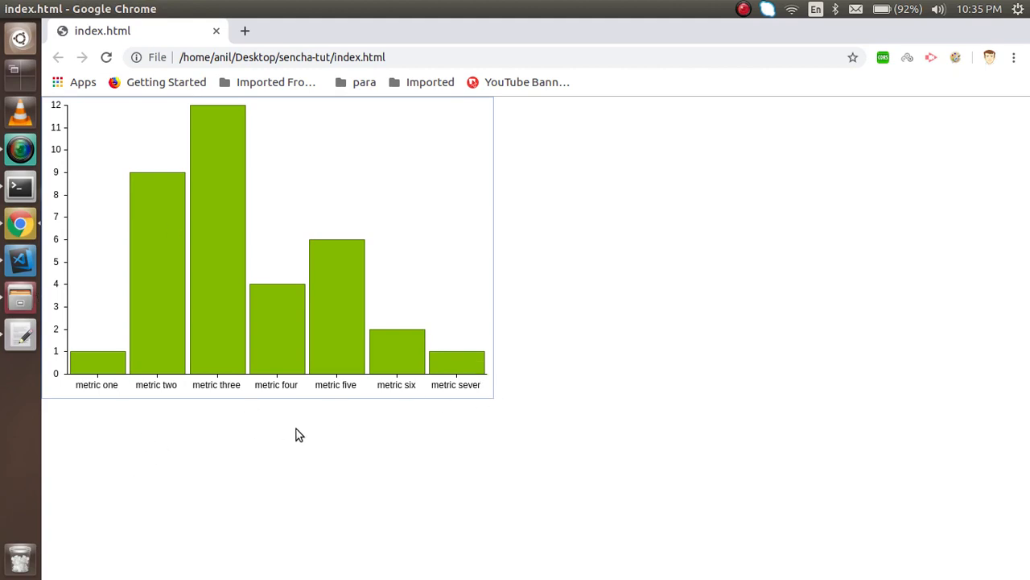